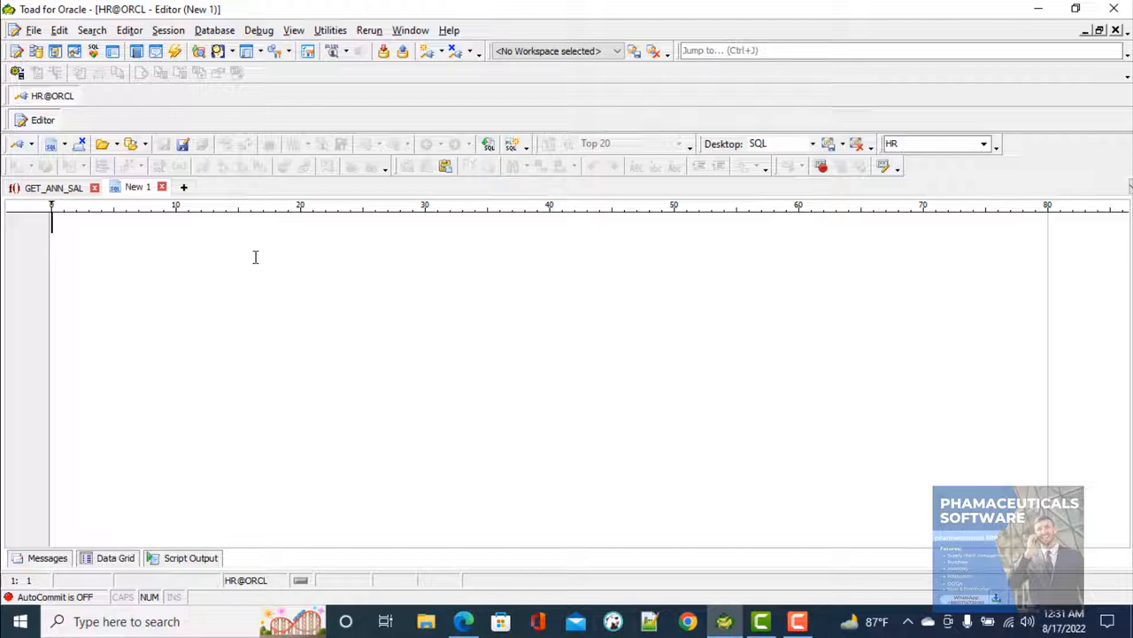
Add the comment '--Write a plsql function to get the annual salary of a specific employee with his commission'
text(--)
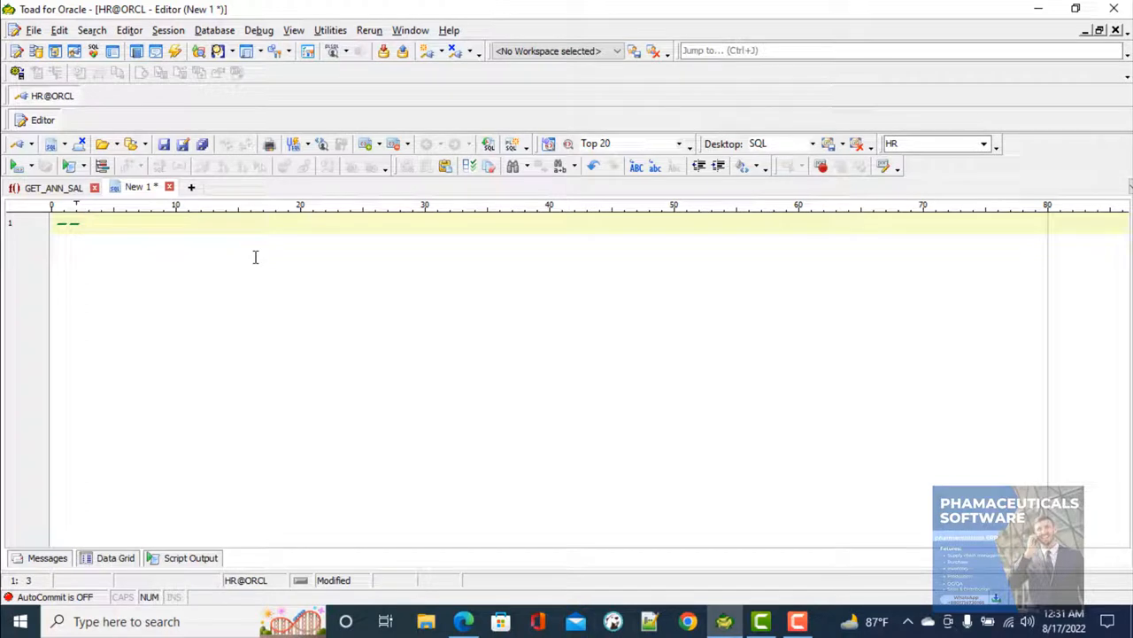
text(Write)
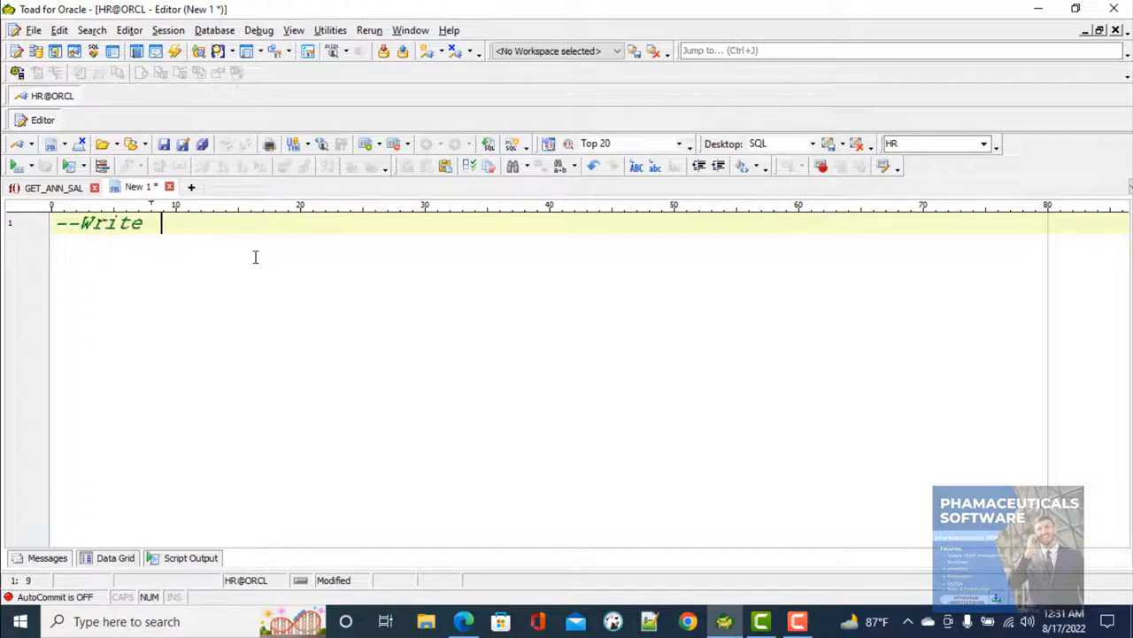
text(a plsql funct)
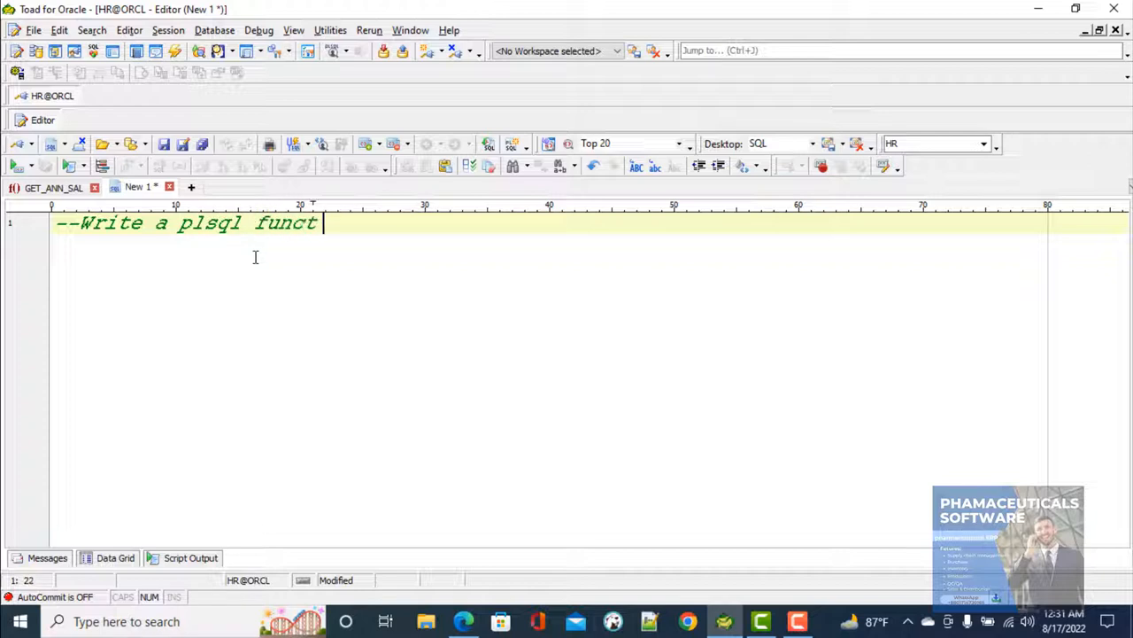
text(ion to ge)
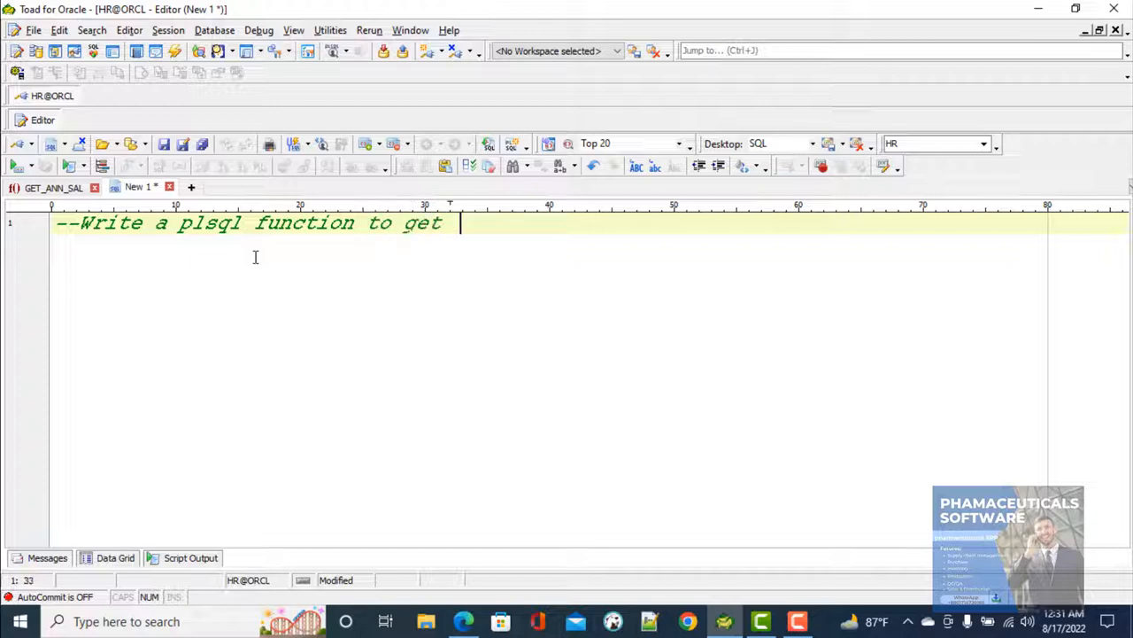
text(the ann)
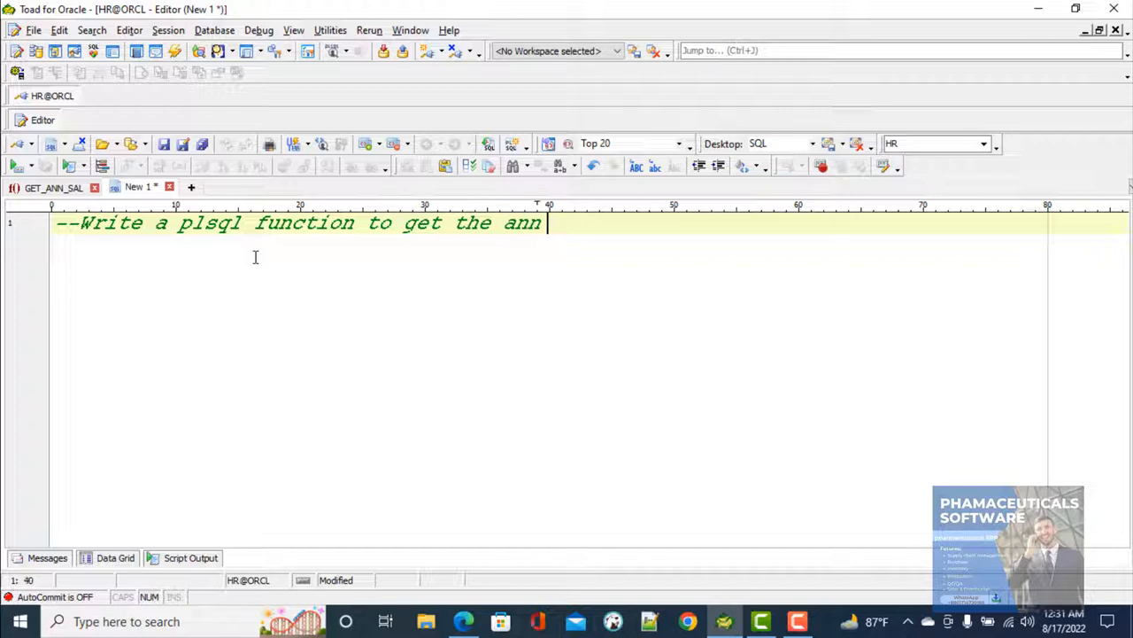
text(ual sa)
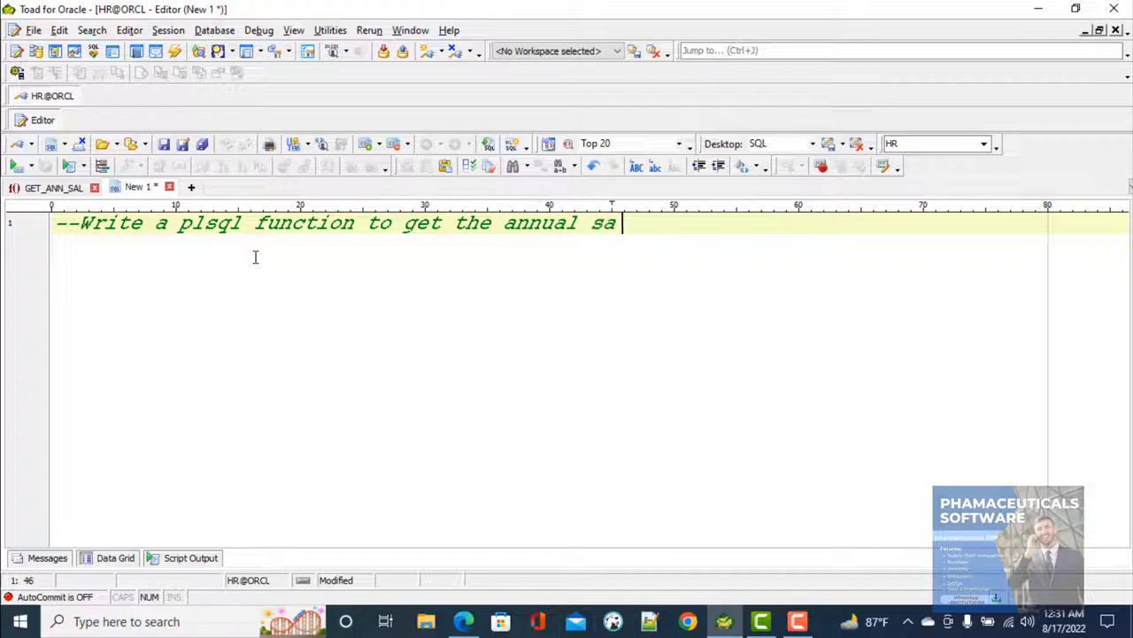
text(lary)
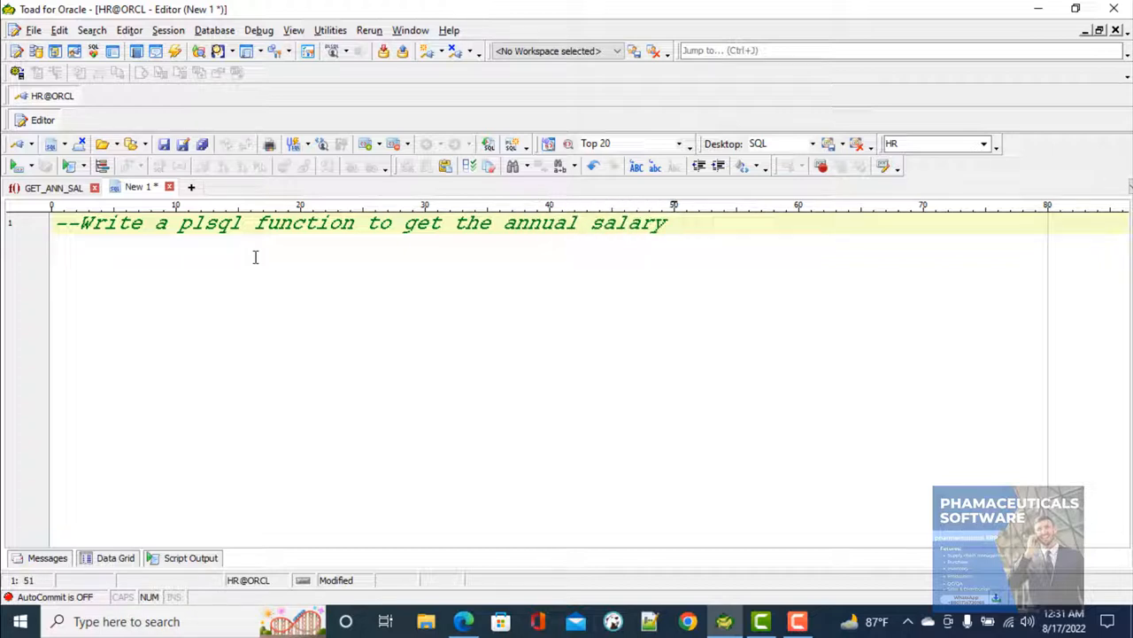
text(of a)
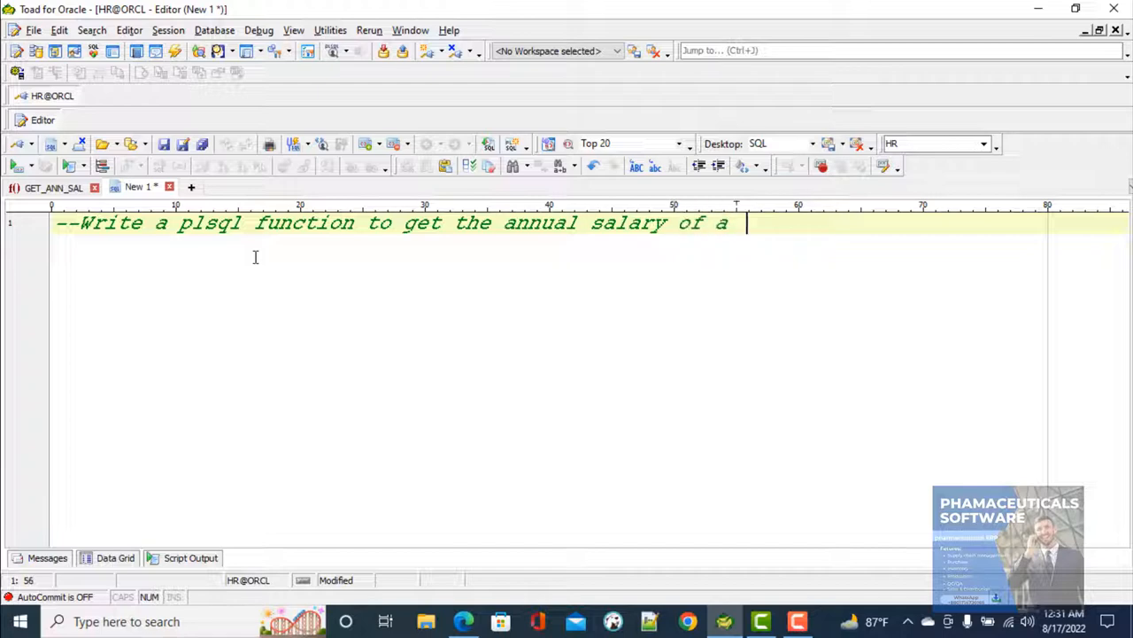
text(specif)
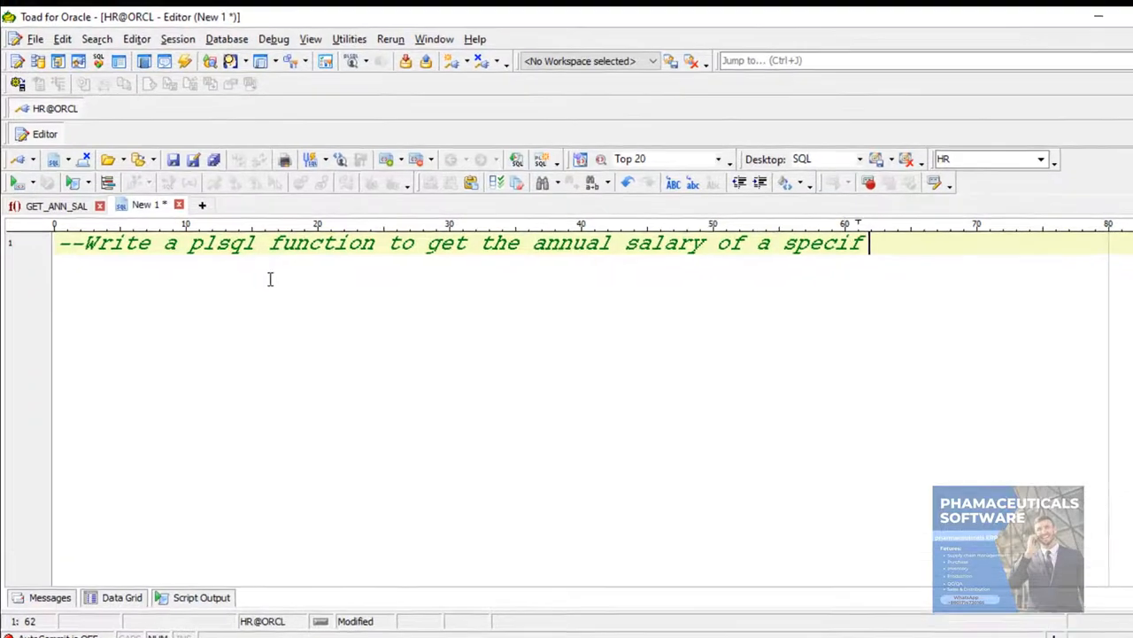
text(ic e)
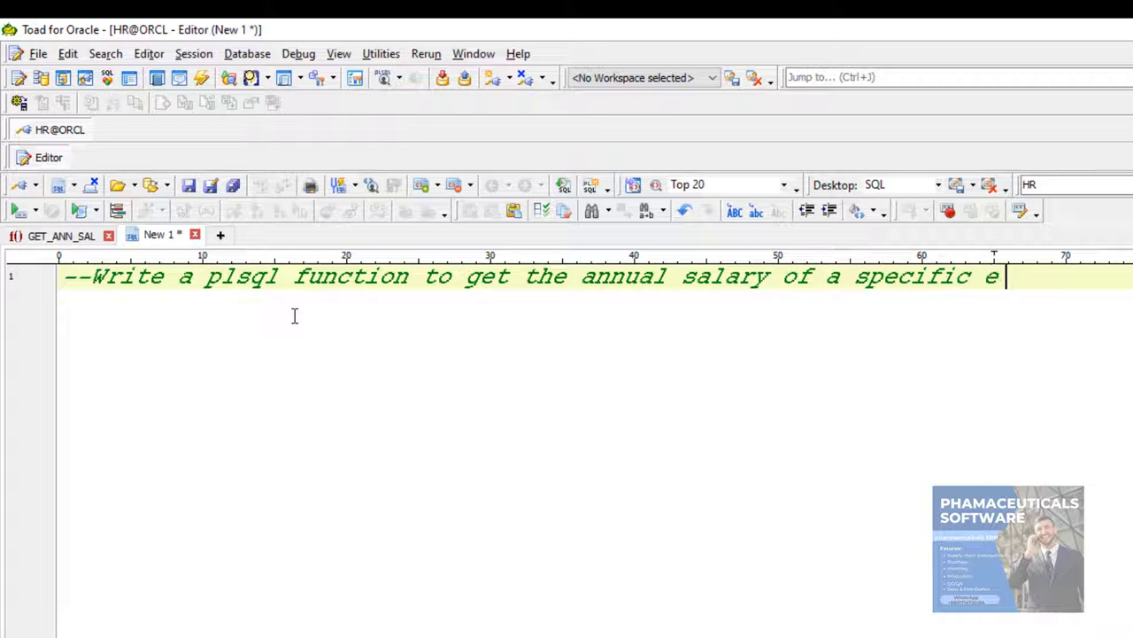
text(mployee)
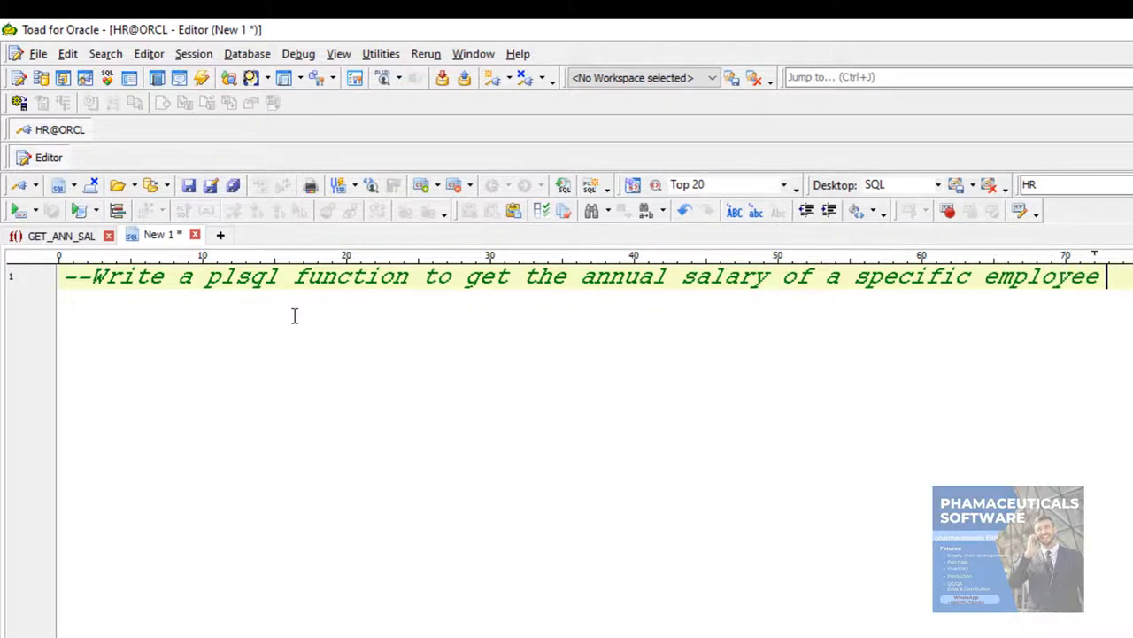
text(w)
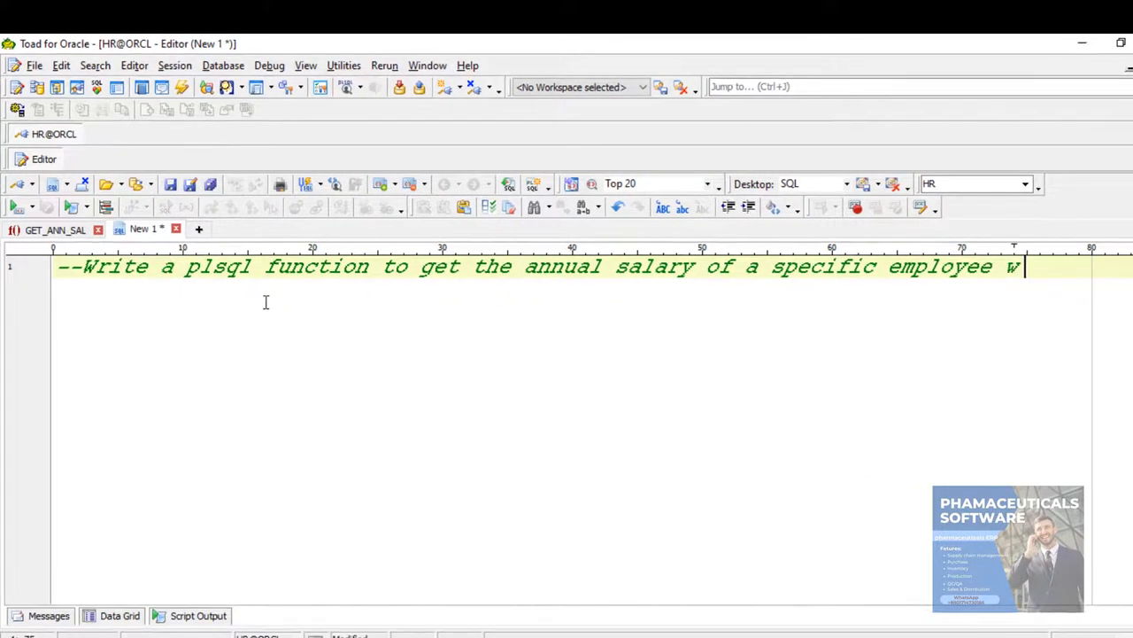
text(ith)
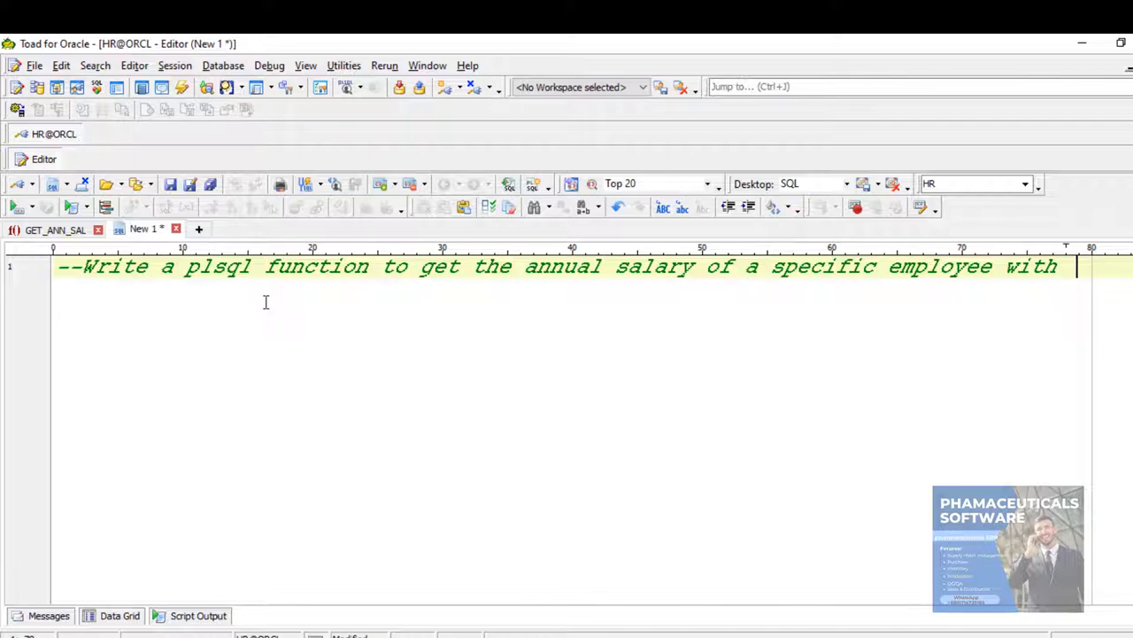
text(his commi)
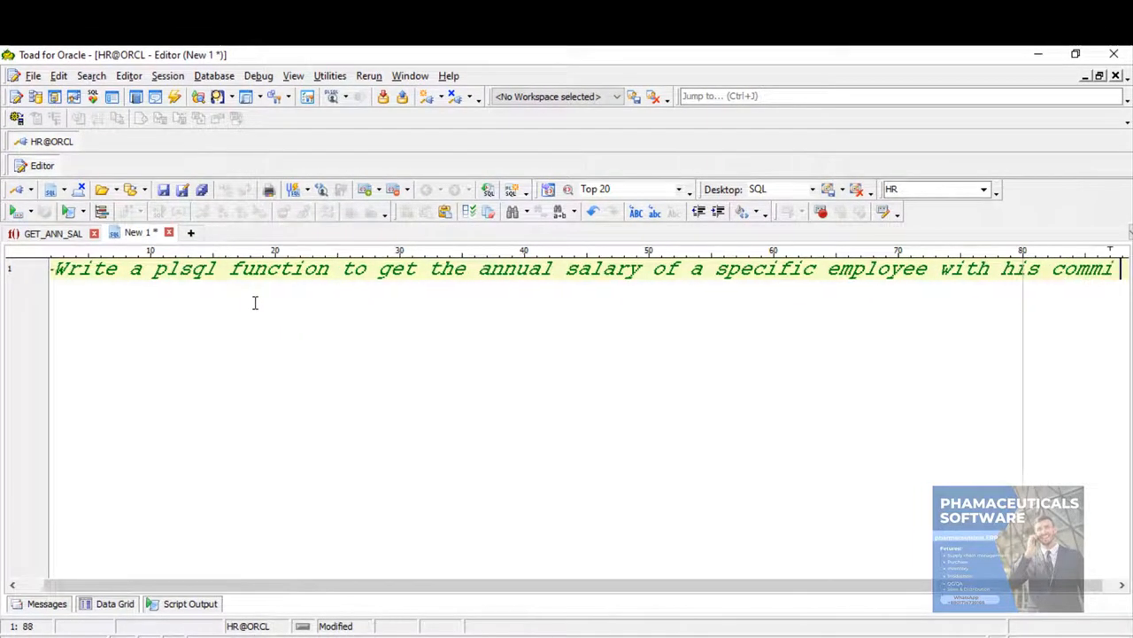
text(sion)
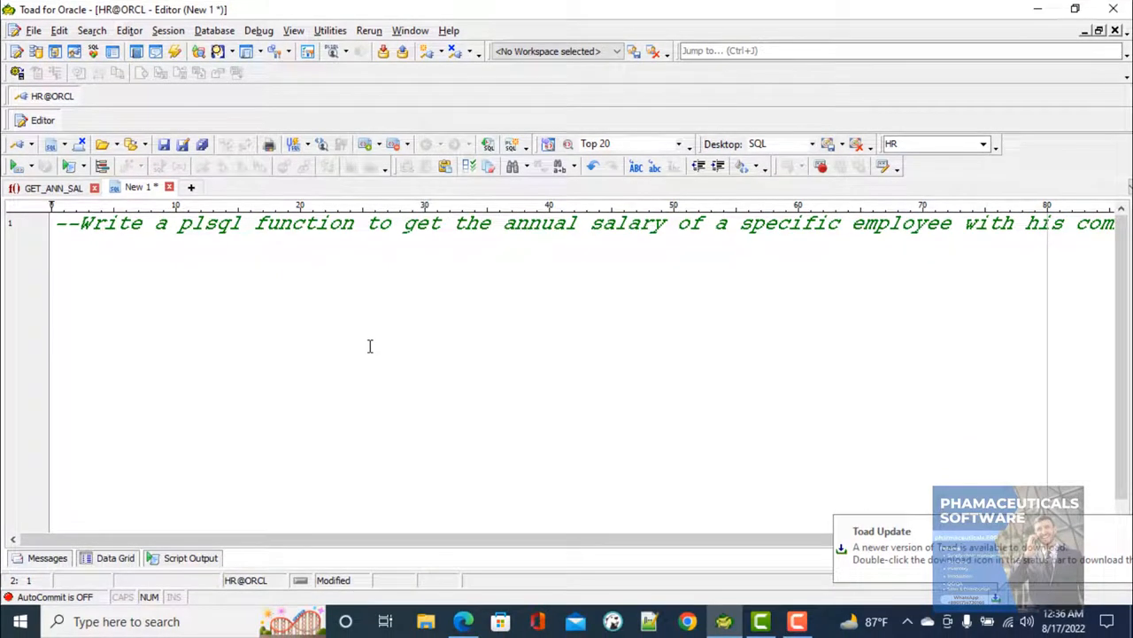
Write the header 'create or replace function get_annual_sal_with_comm(p_empid in number)' on line 2
text(creat)
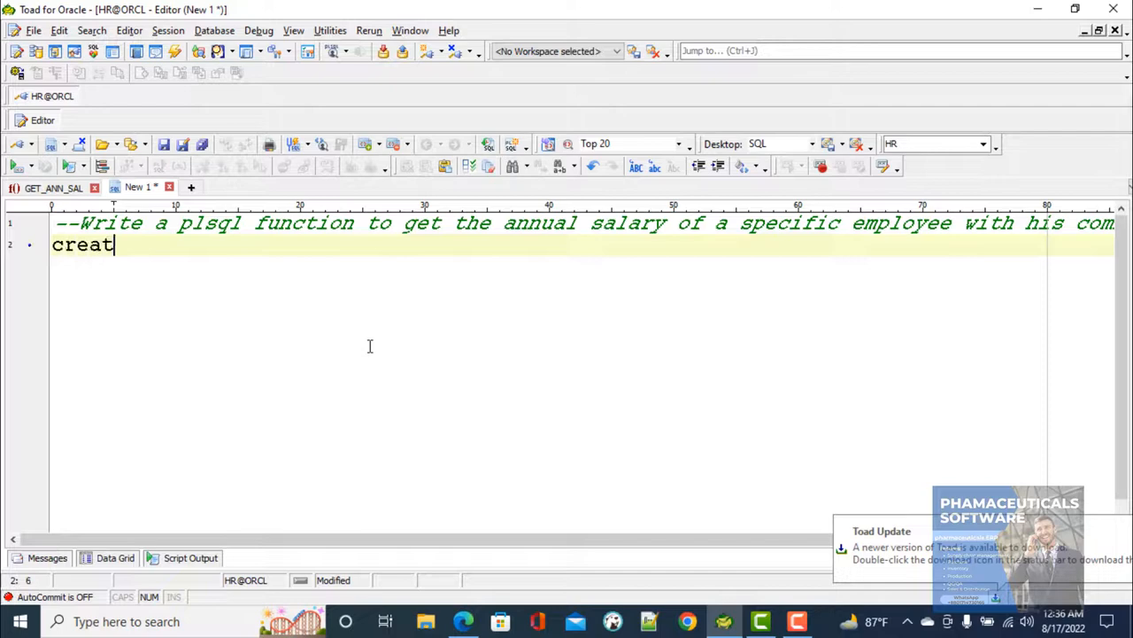
text(e or r)
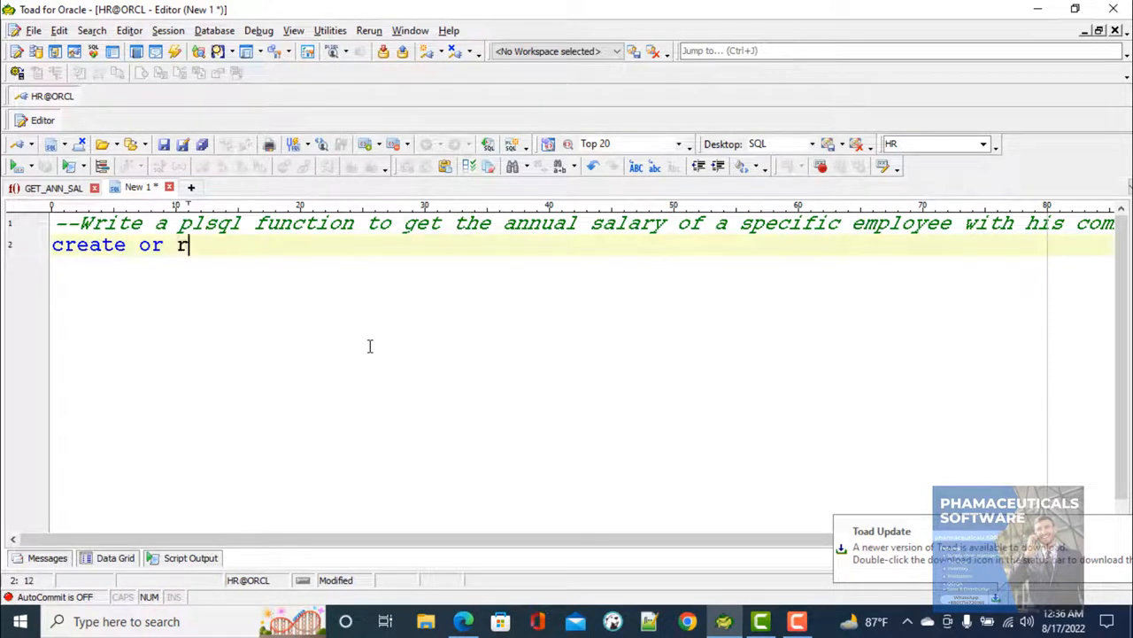
text(eplace)
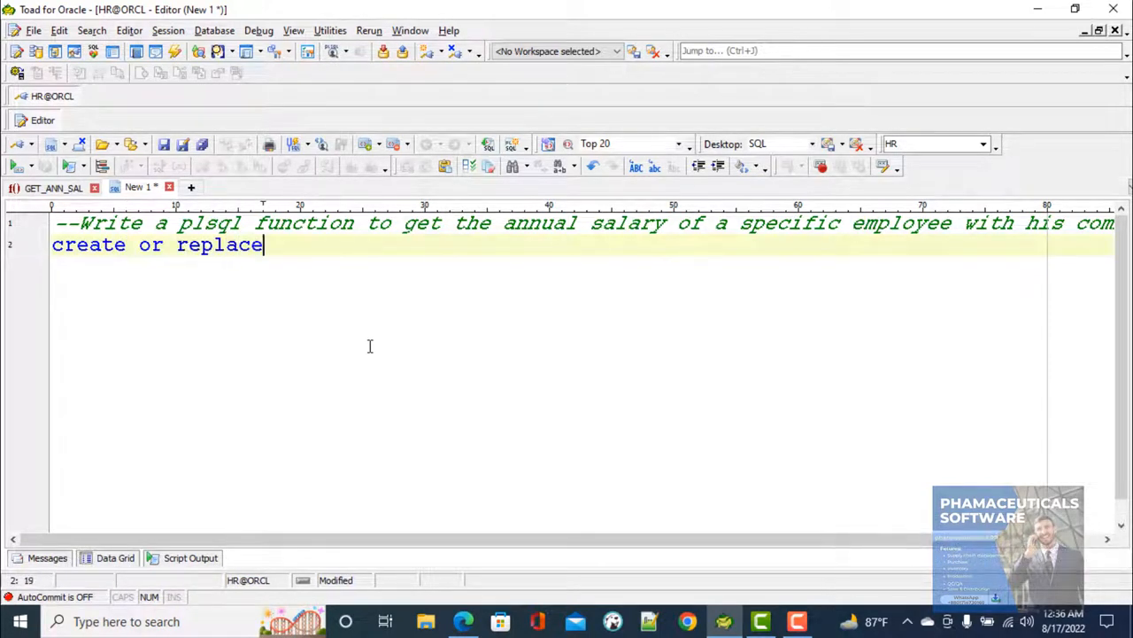
text(fucn)
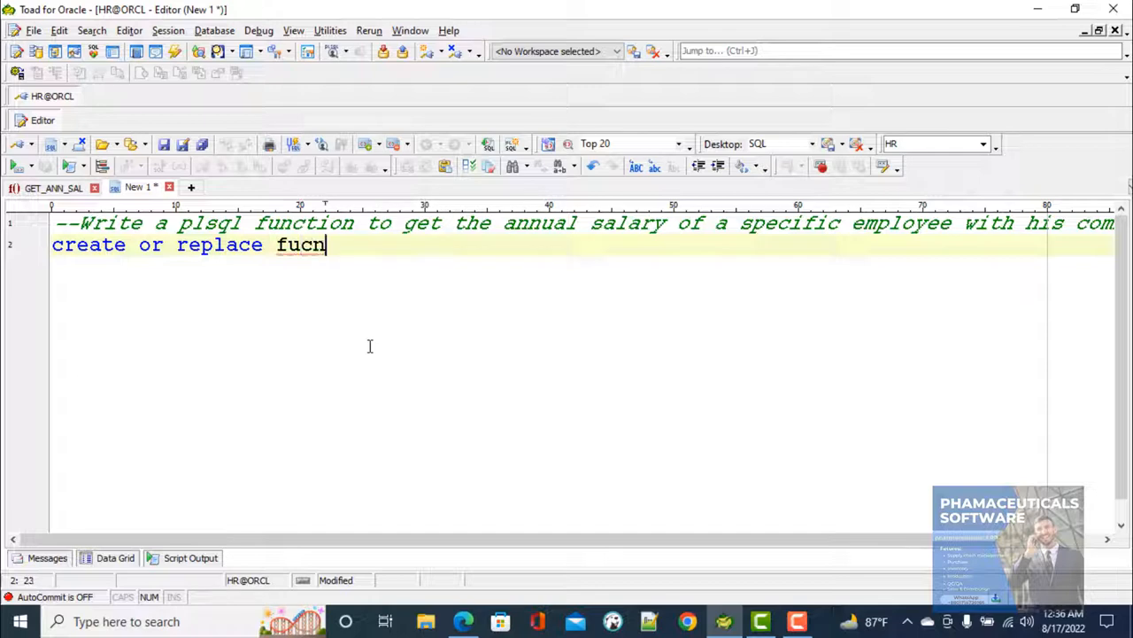
key(BackSpace)
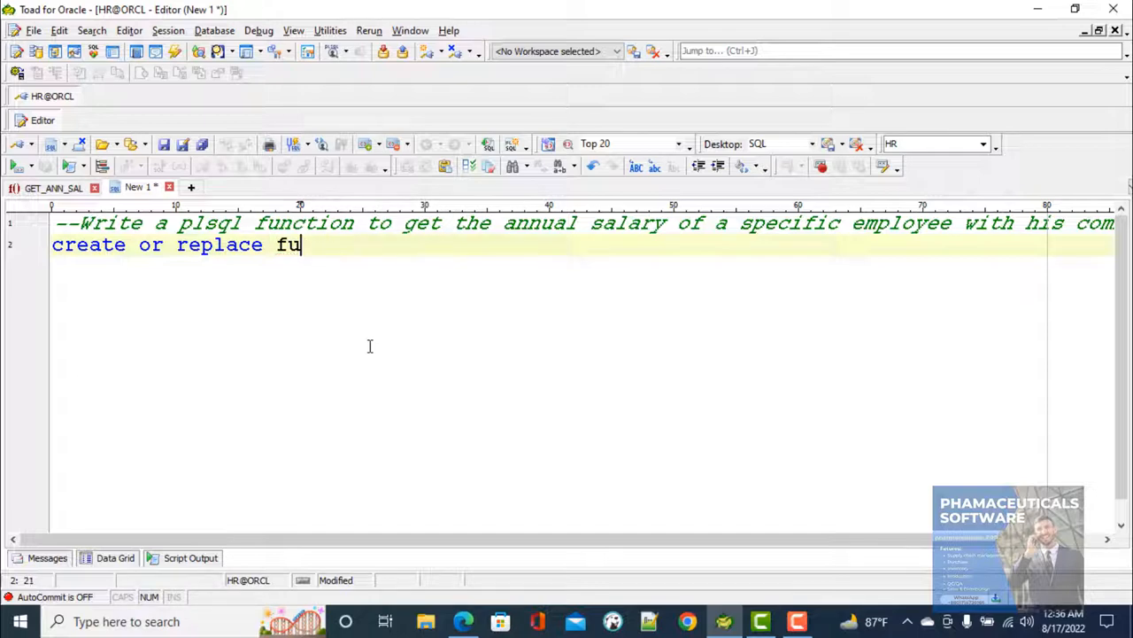
text(nction)
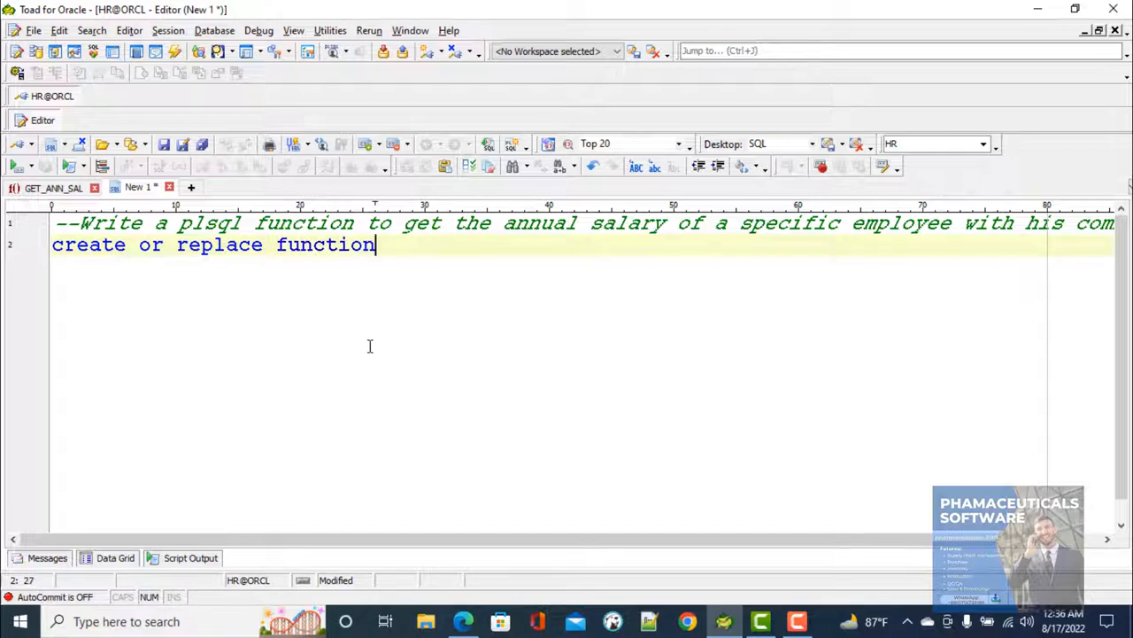
text(get)
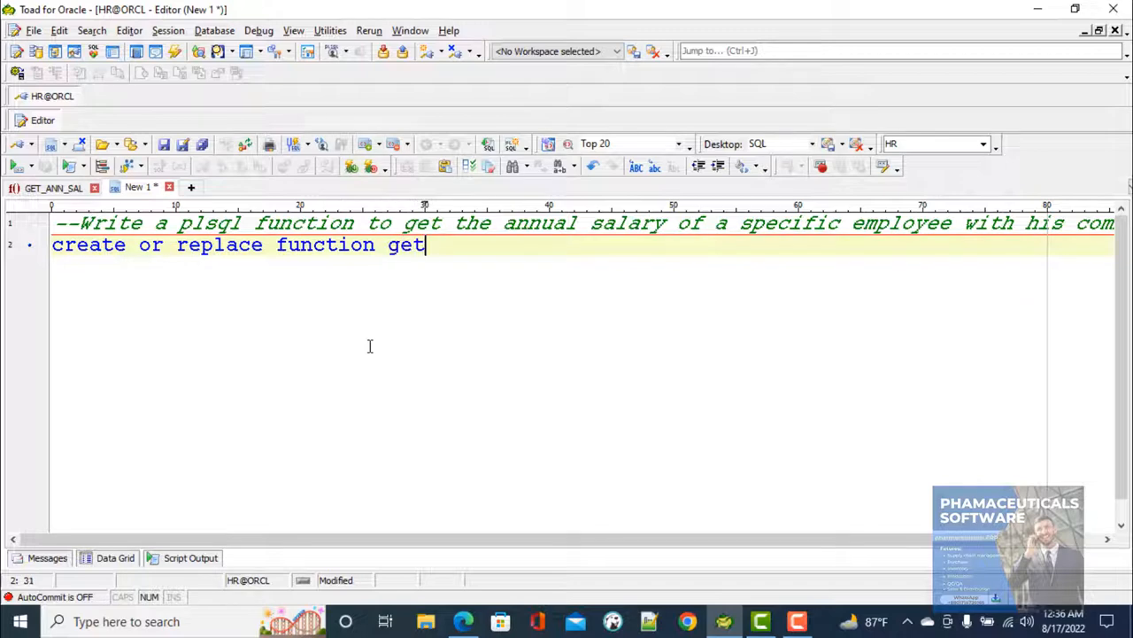
text(_annu)
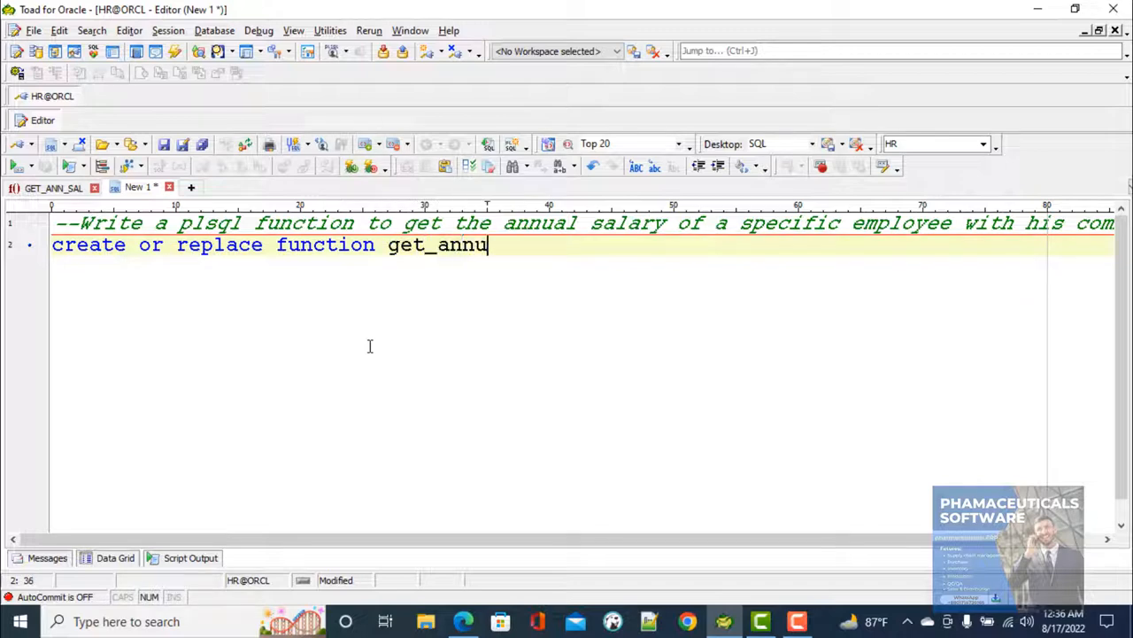
text(al_sa)
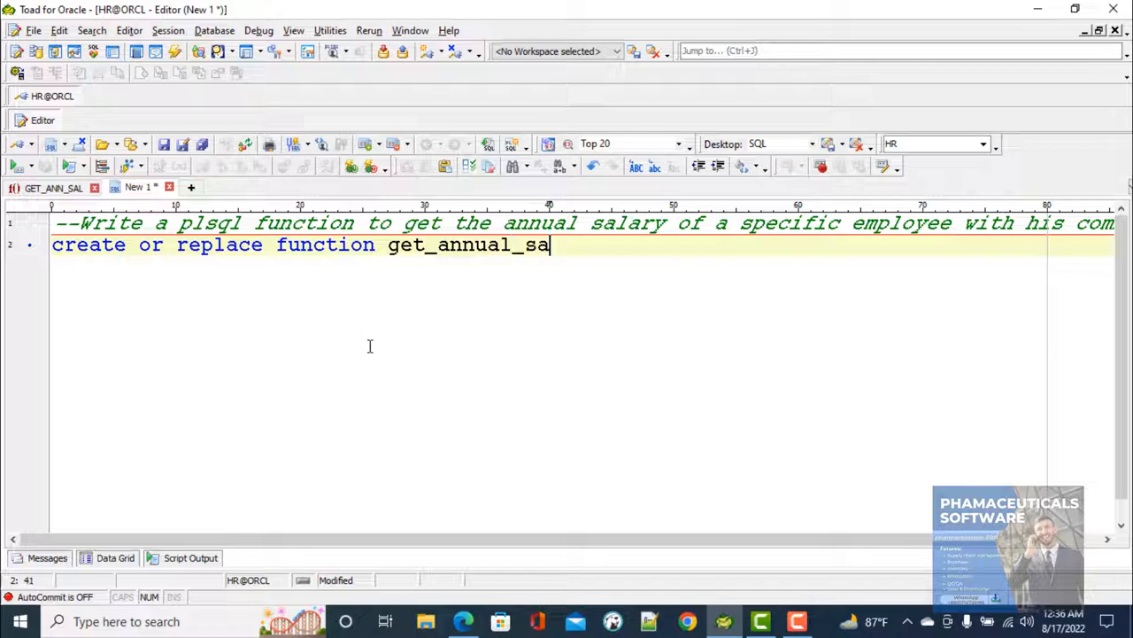
text(_wit)
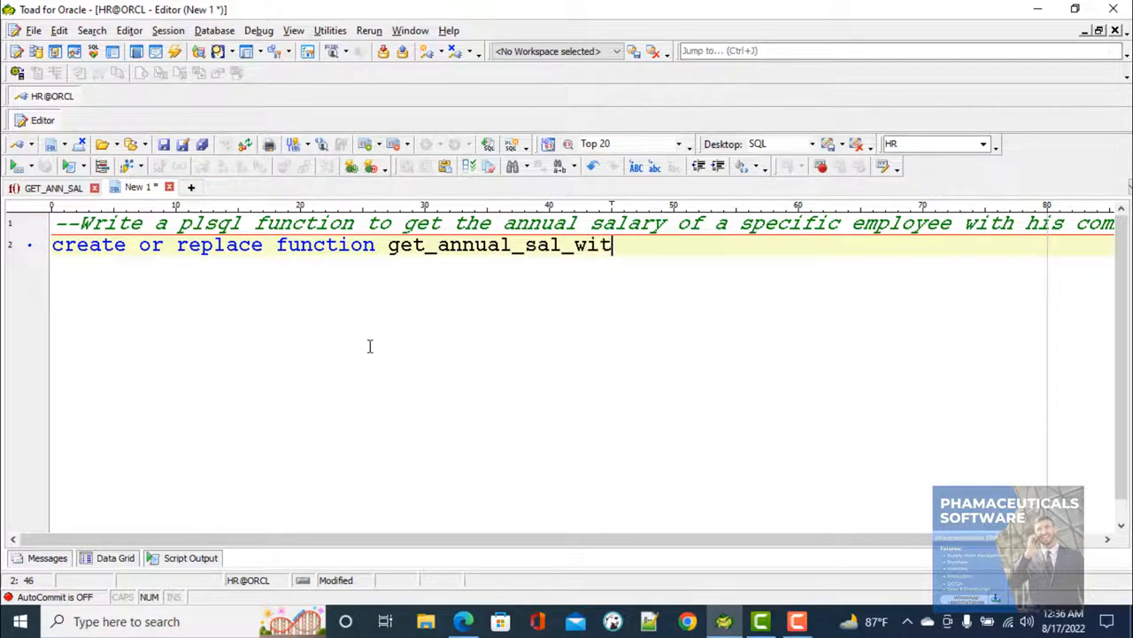
text(h_co)
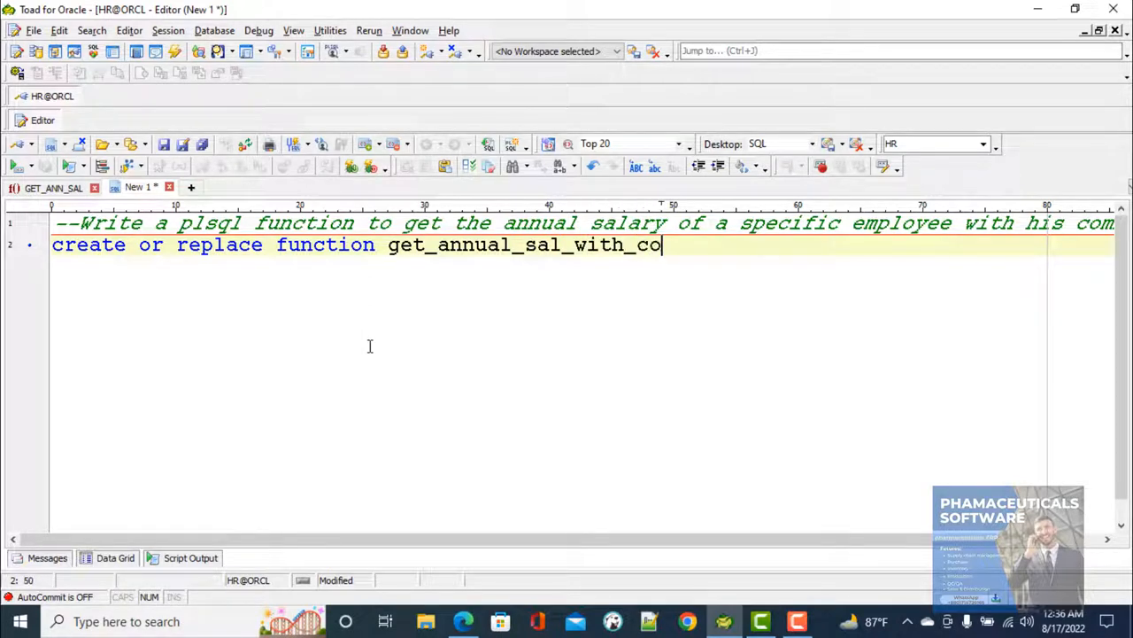
text(mm())
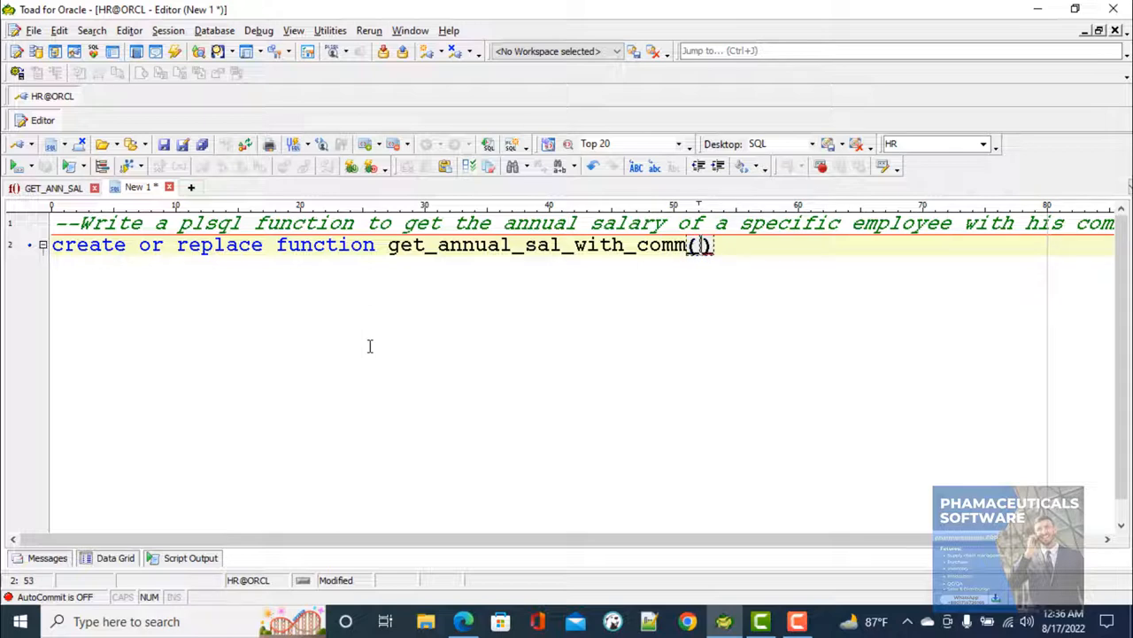
text(p_emi)
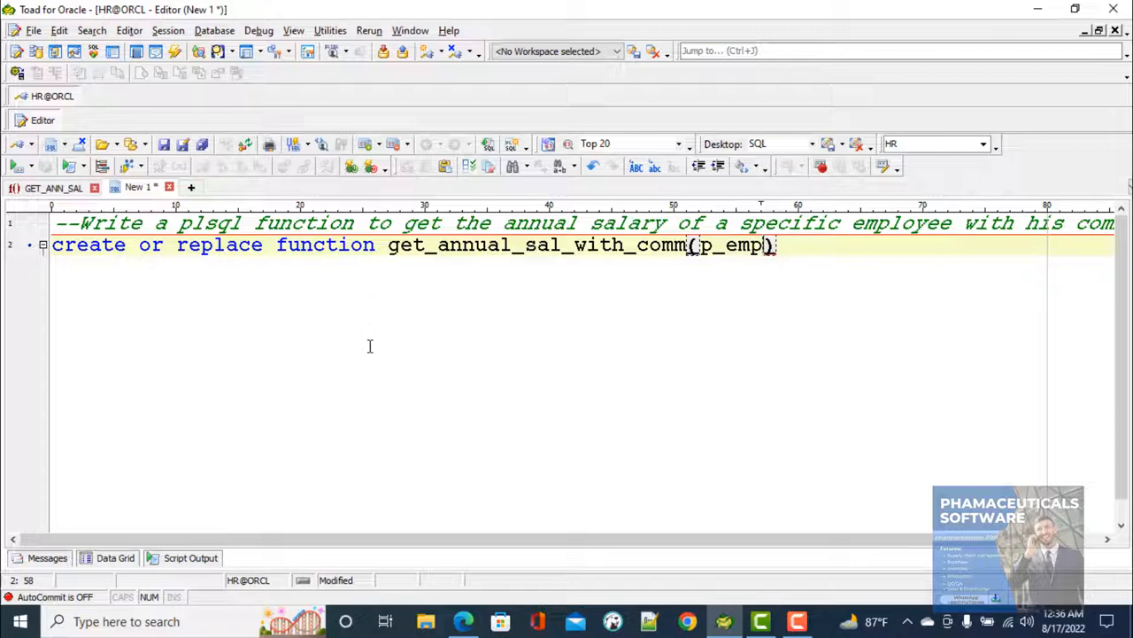
text(id)
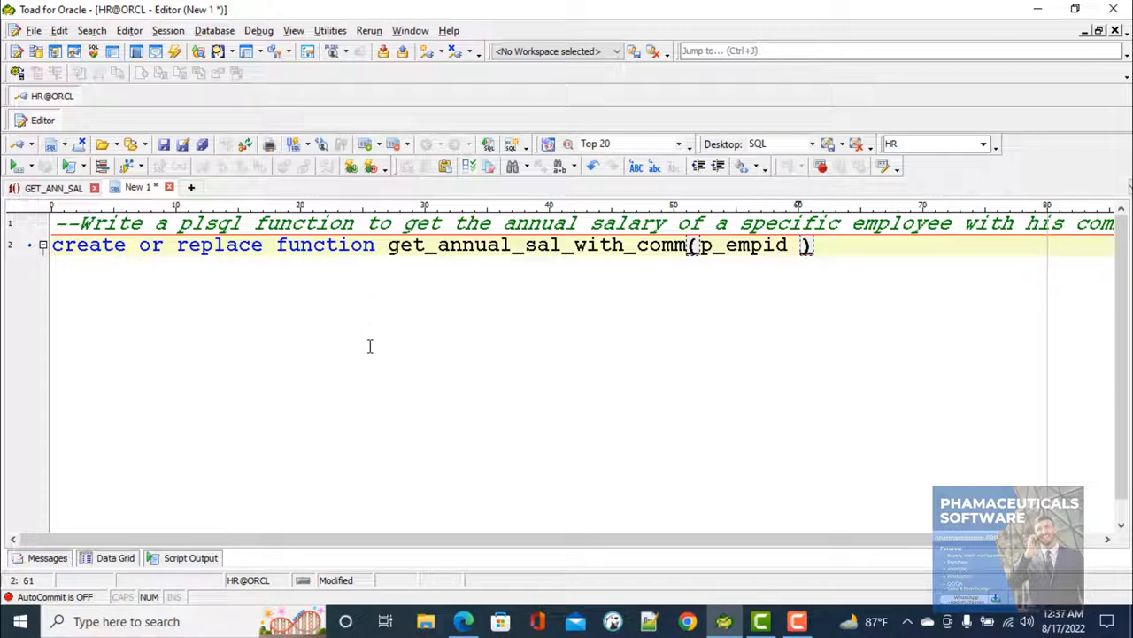
text(in number)
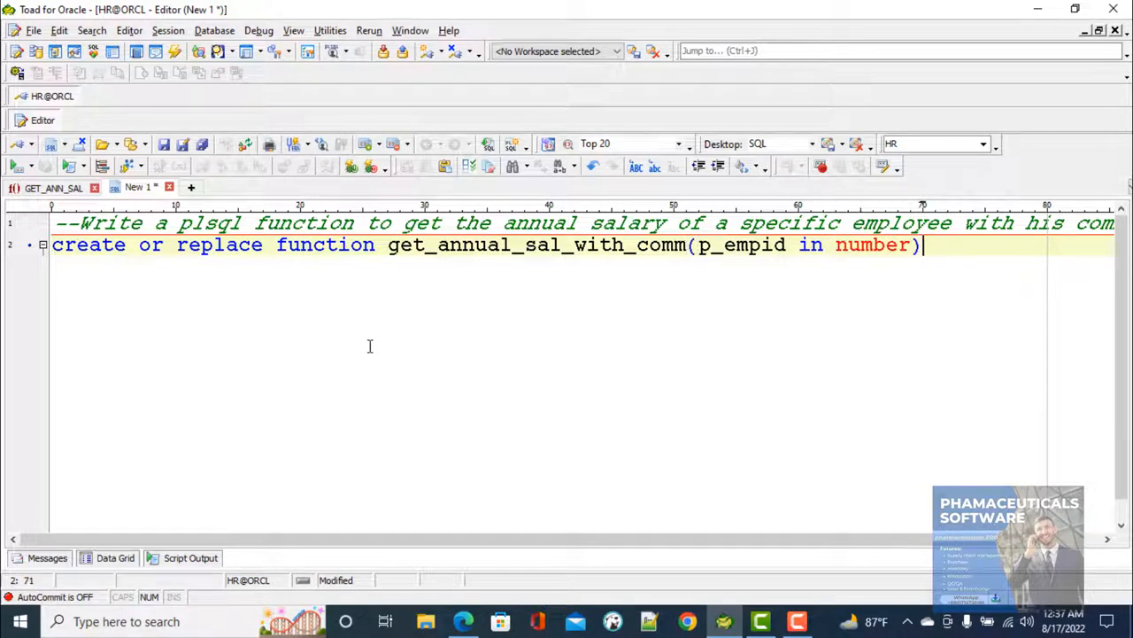
key(enter)
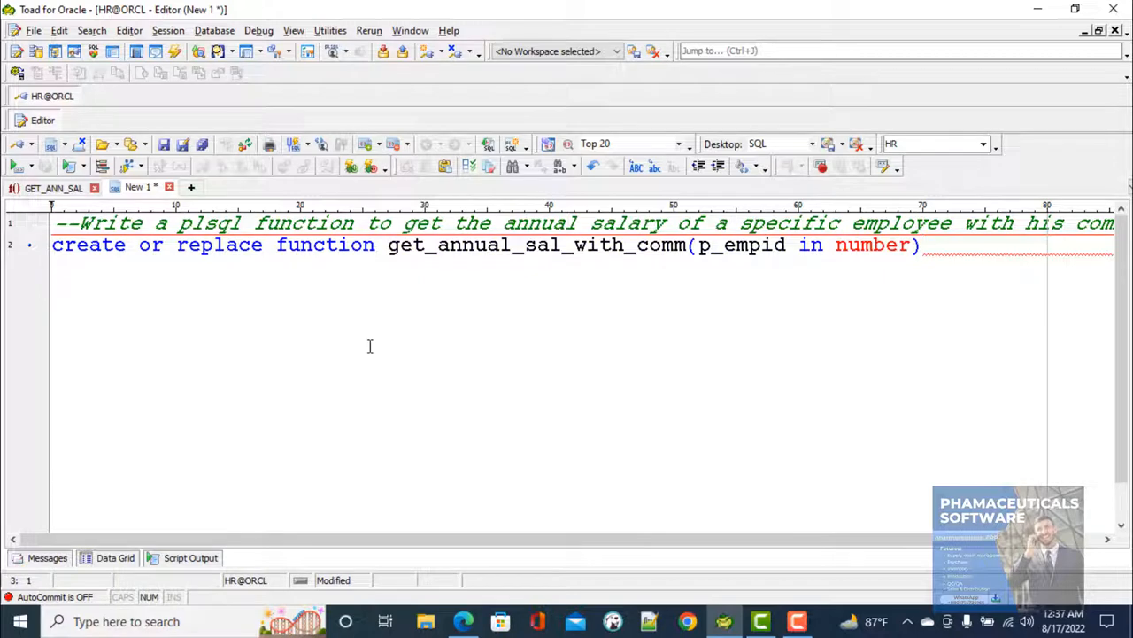
Add 'return number', 'is', 'begin' and 'null;' to build the function skeleton
text(return)
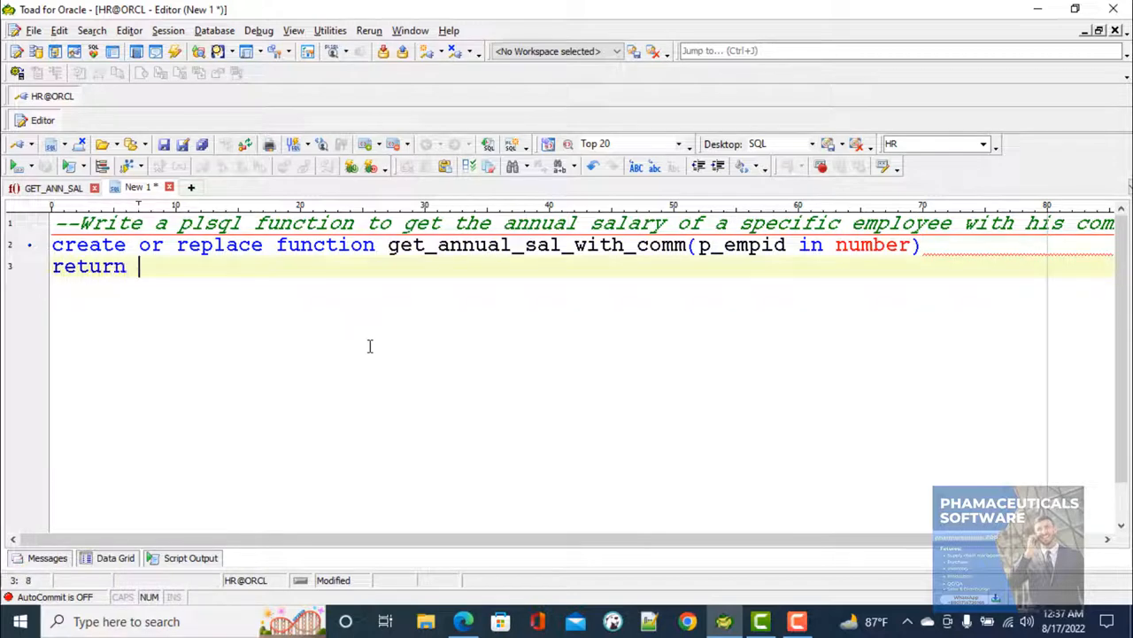
text(number)
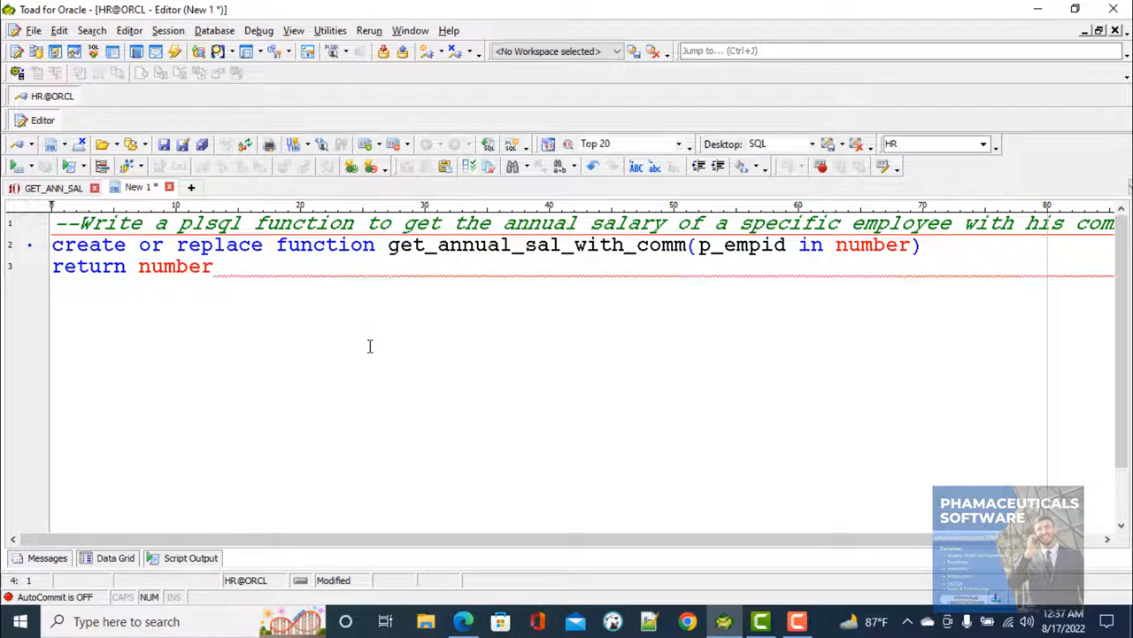
text(is)
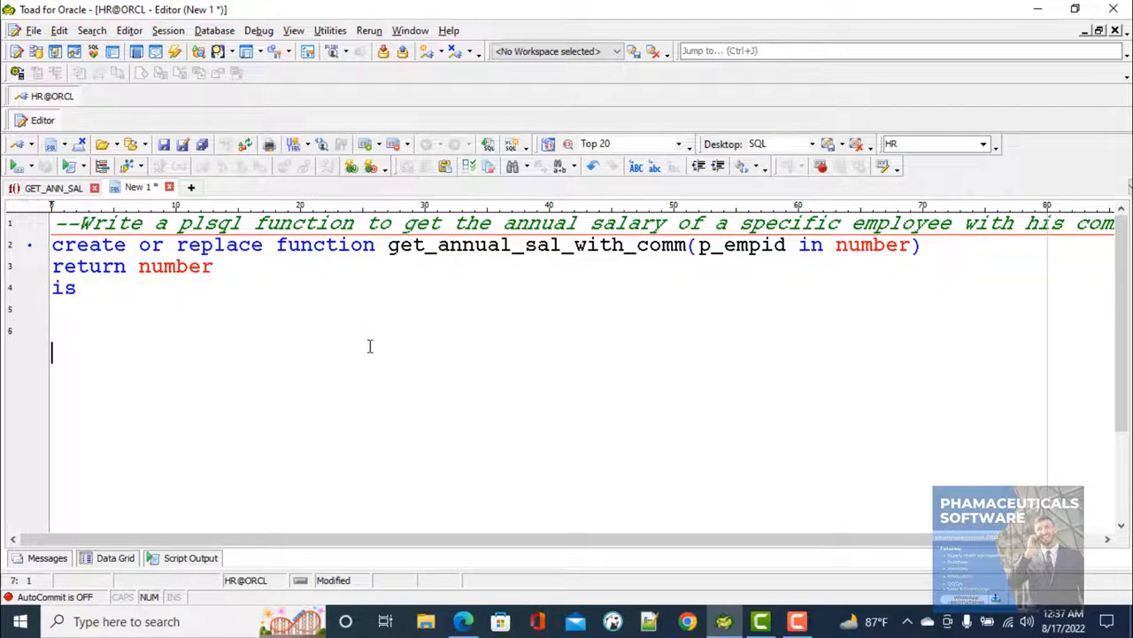
text(begin)
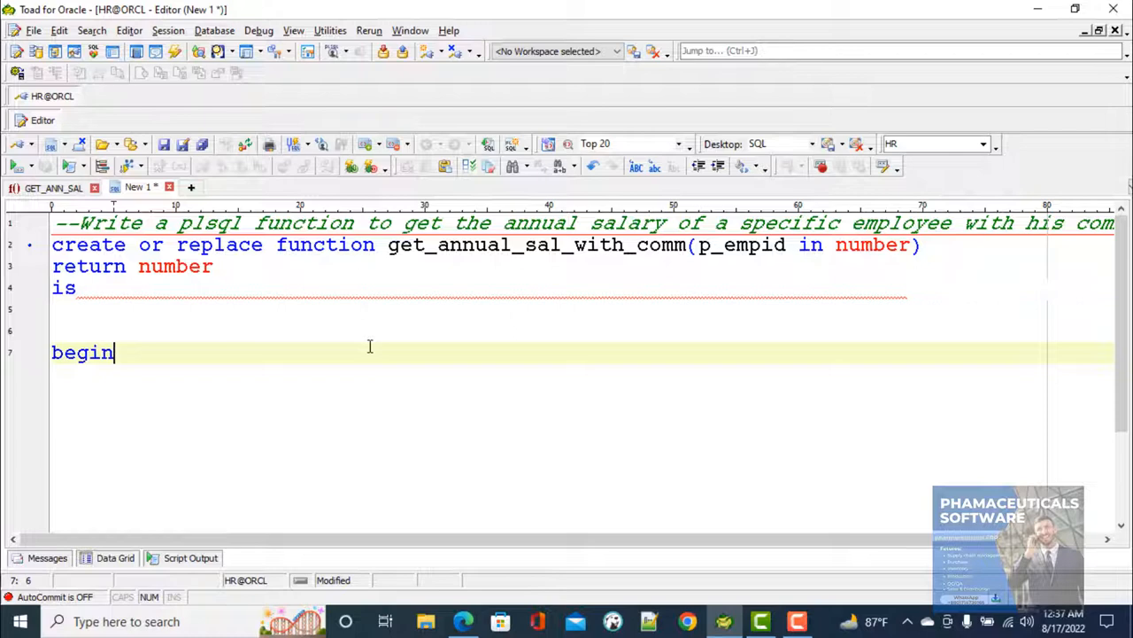
text(nu)
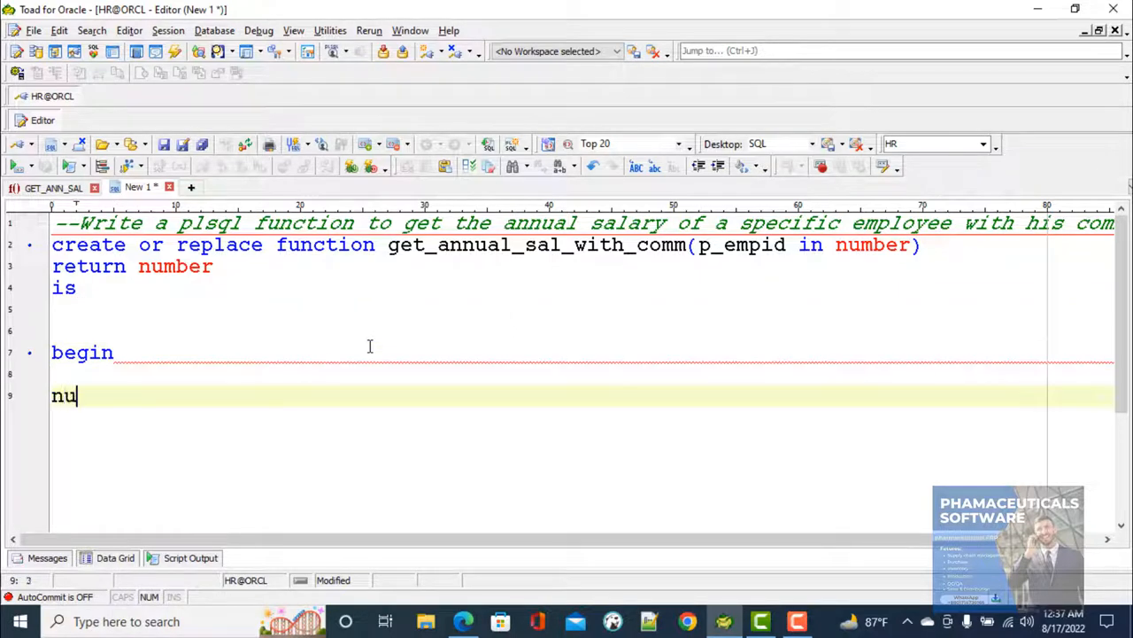
text(ll;)
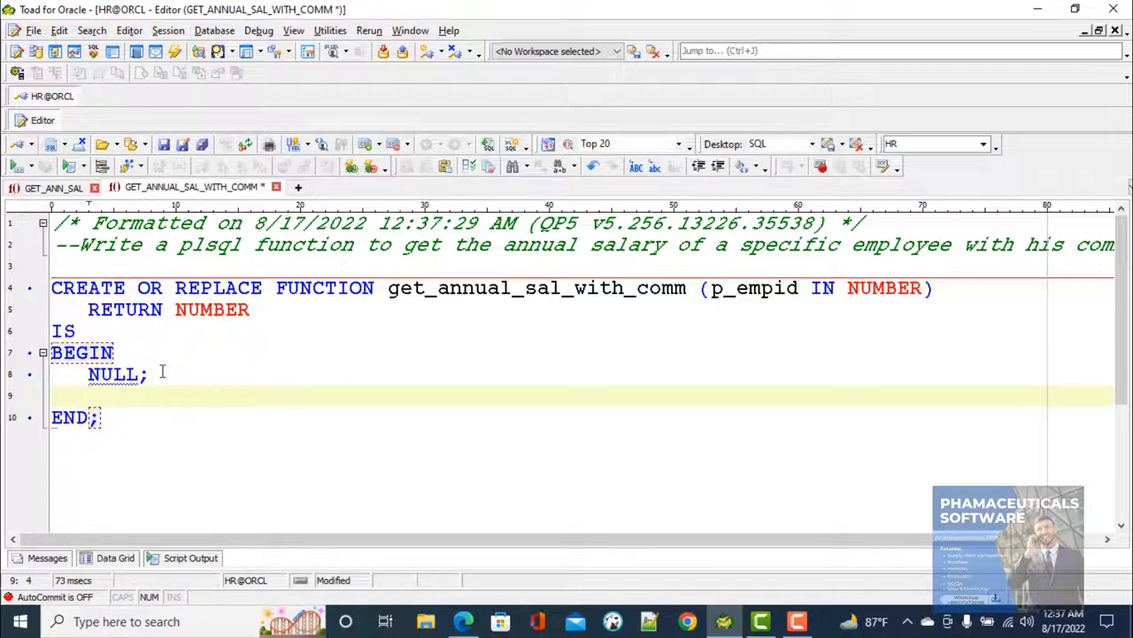
Write 'select ((salary*12)+(salary*commission_pct/100))' inside the BEGIN block
text(select)
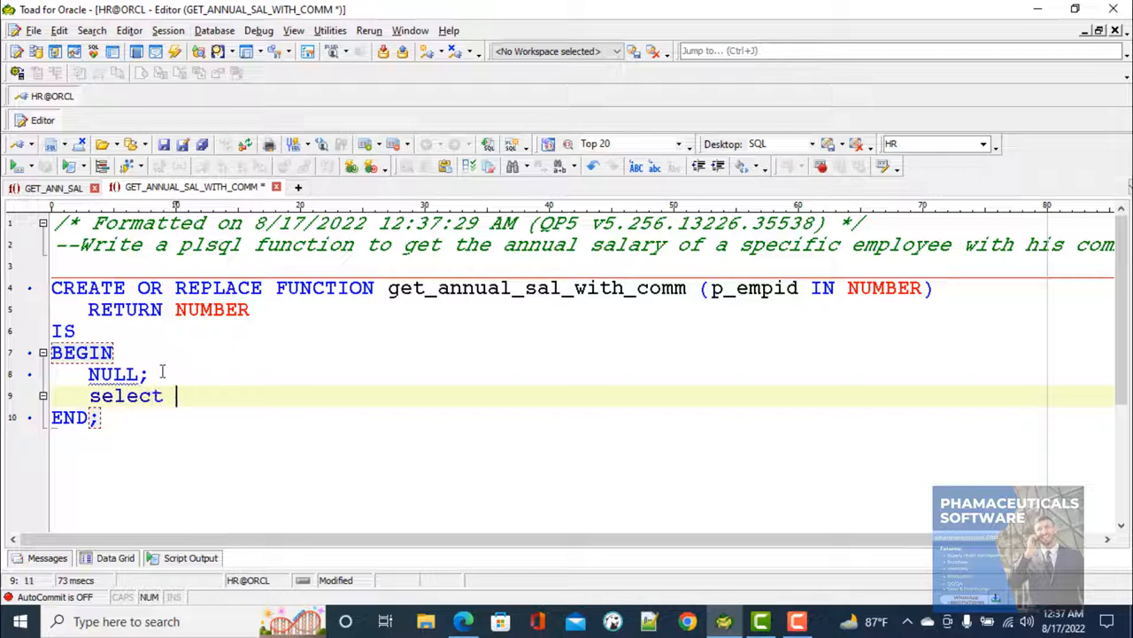
text(()
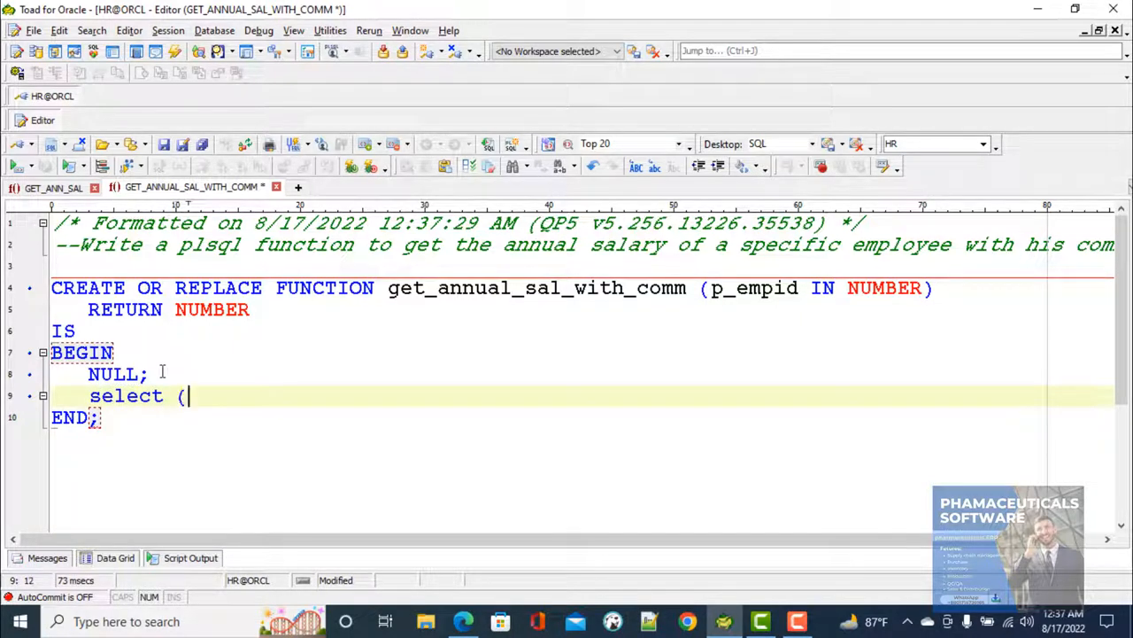
text(sala))
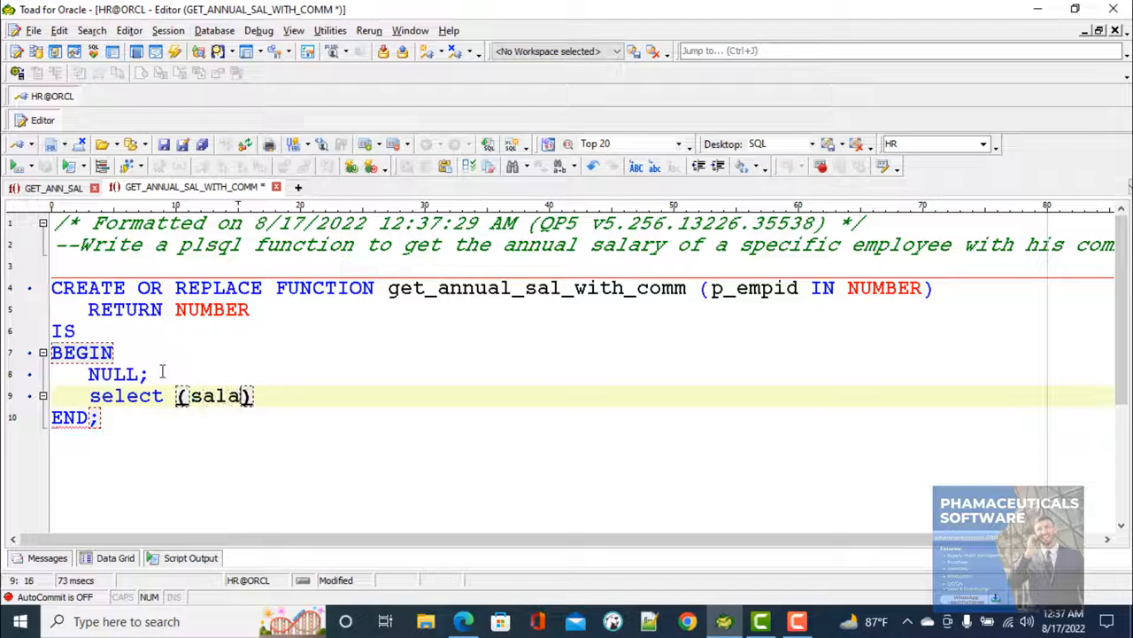
text(ry)
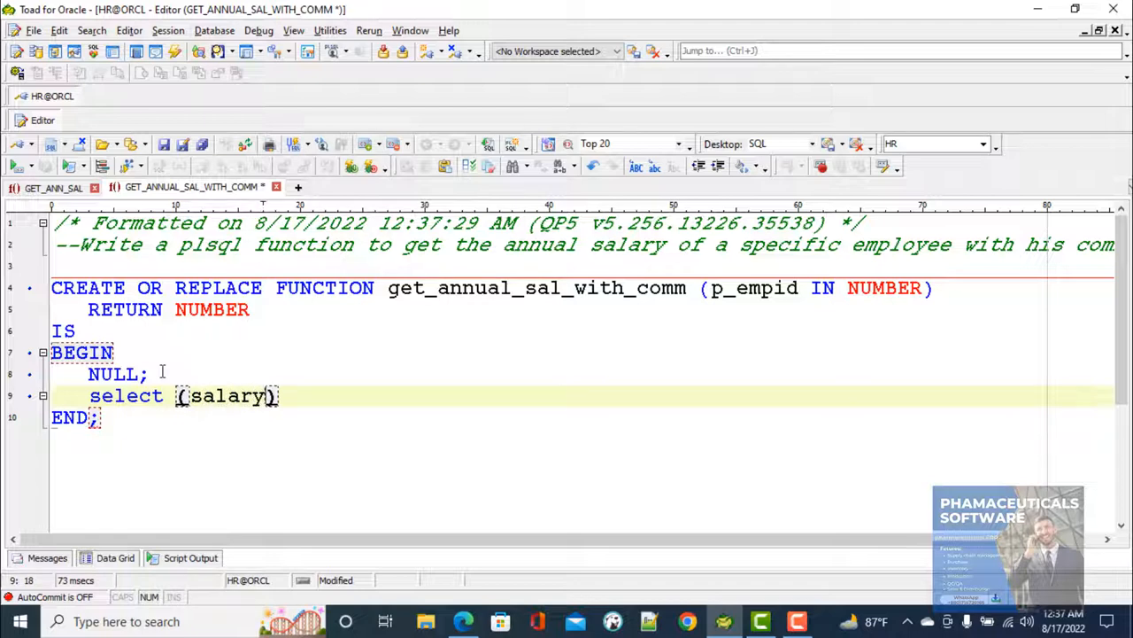
text(*12)
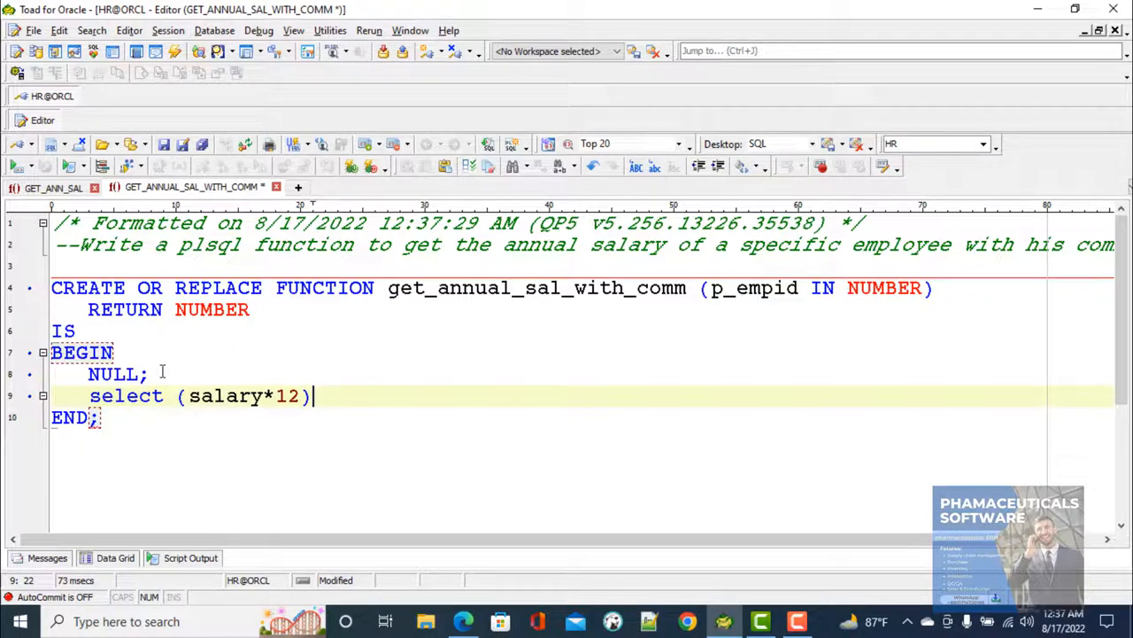
text(+)
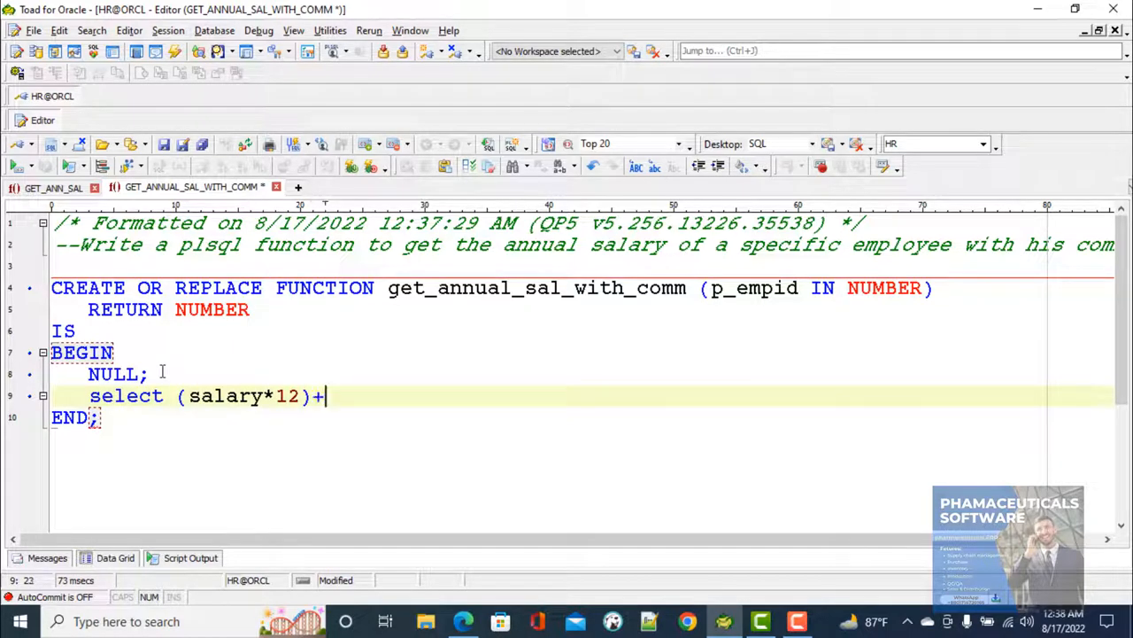
text((s)
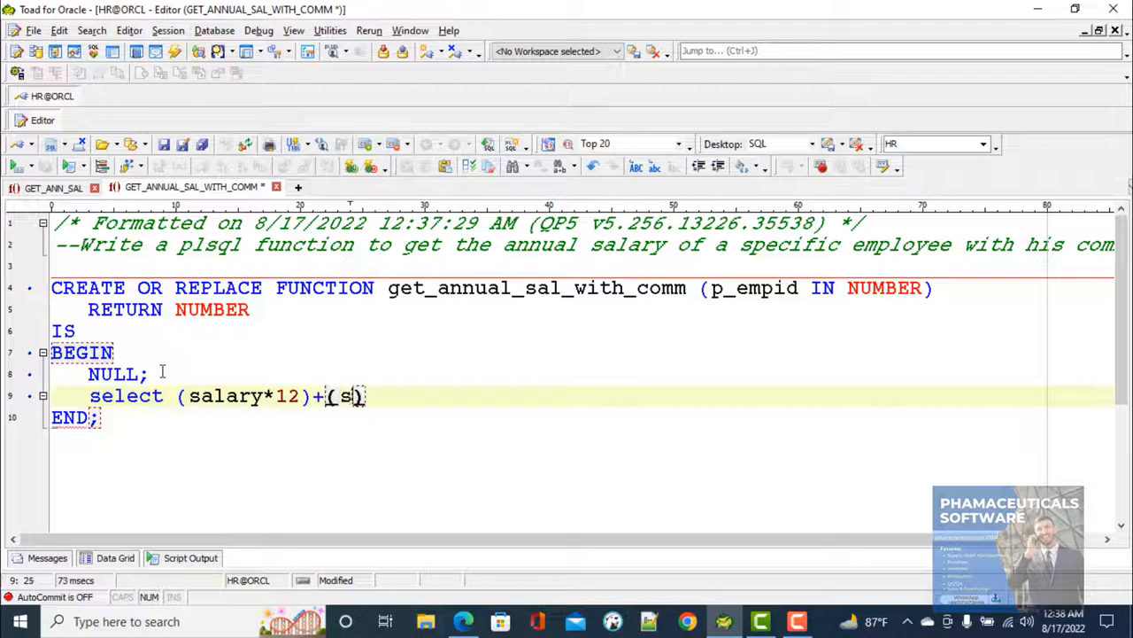
text(alary*)
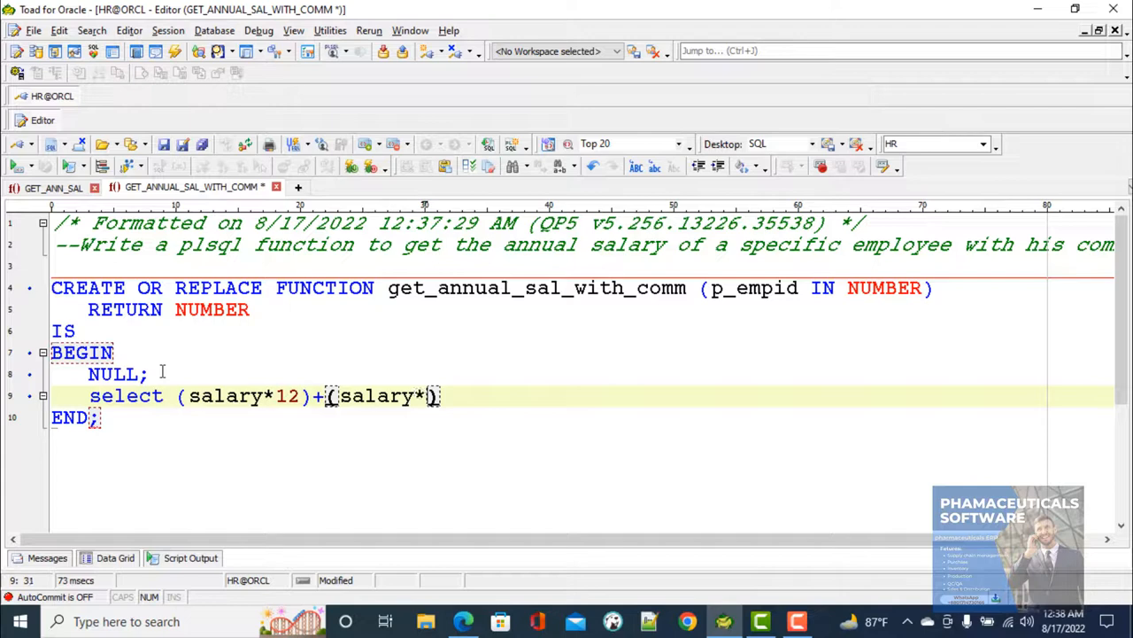
text(commission_)
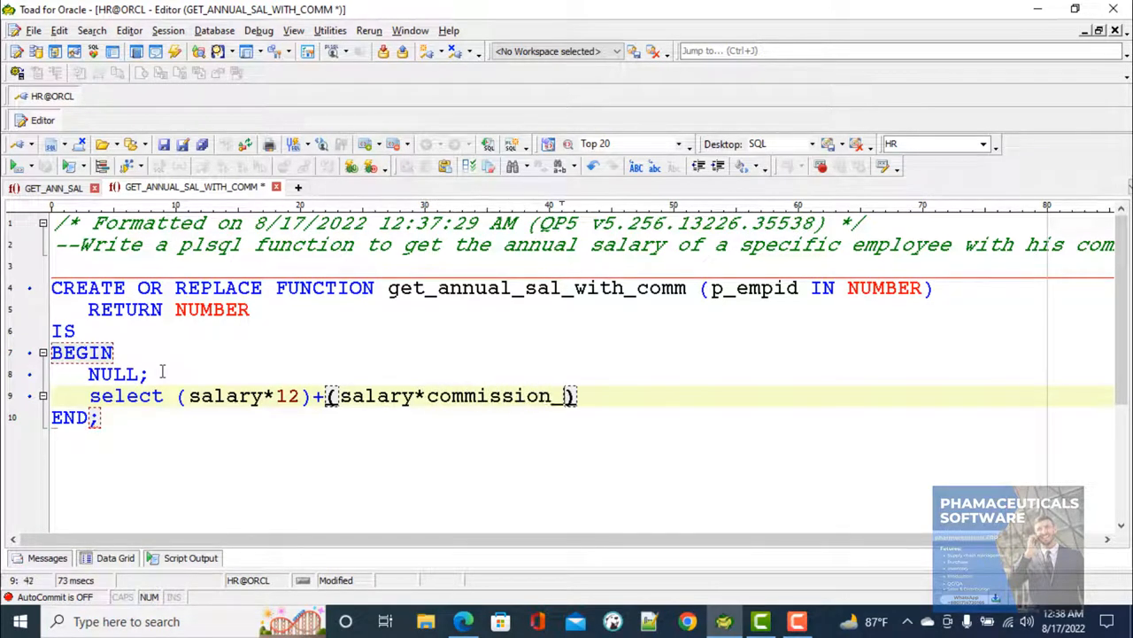
text(pct/)
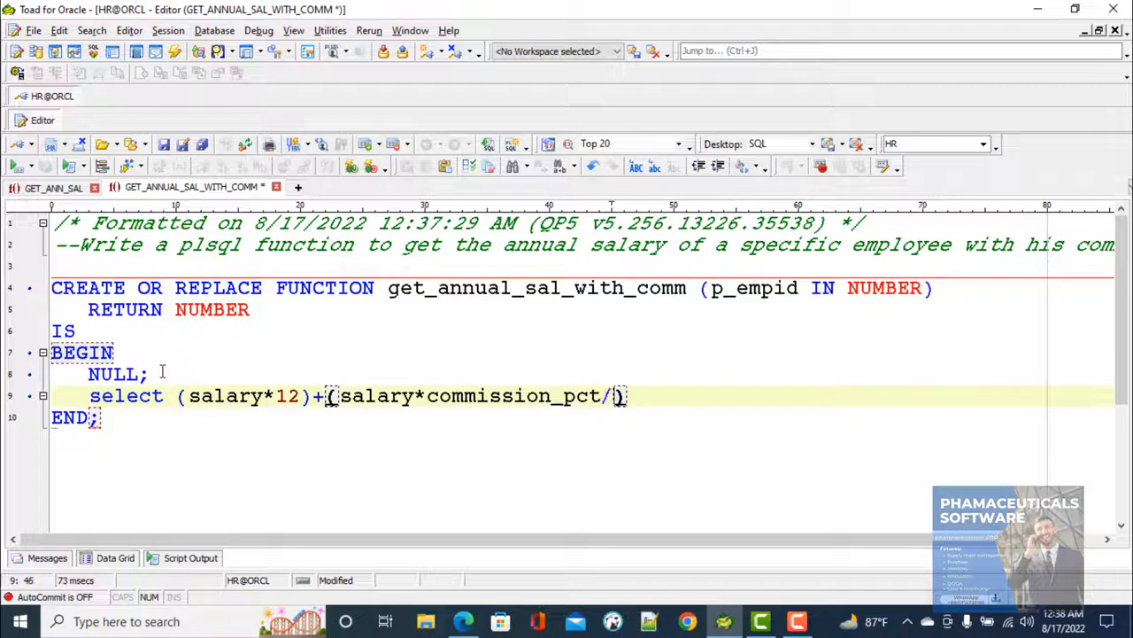
text(100)
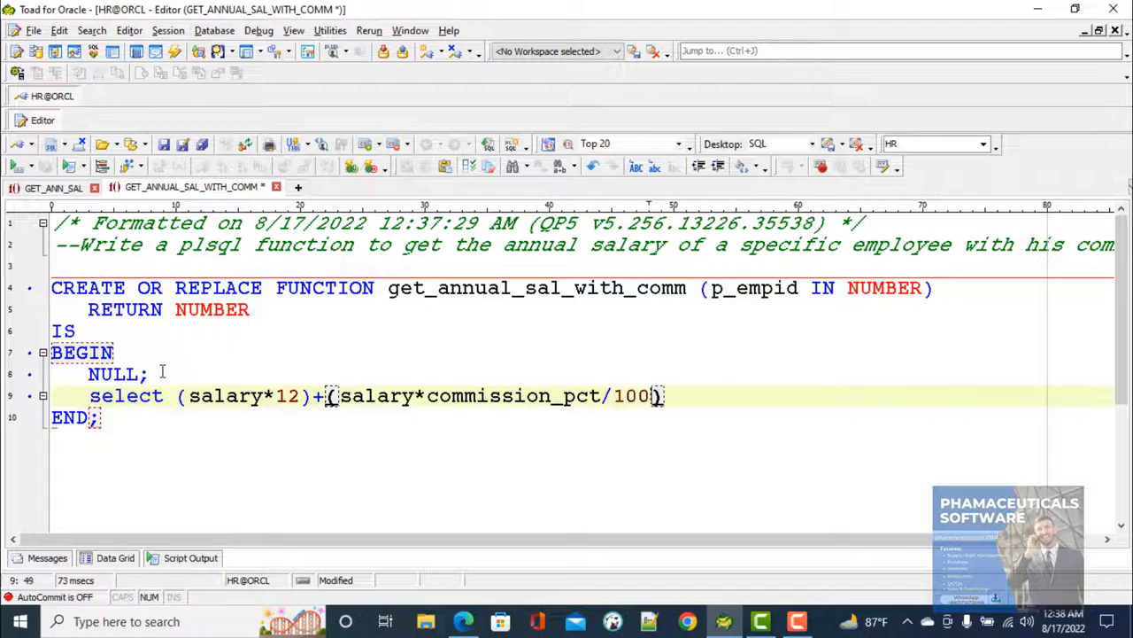
text())
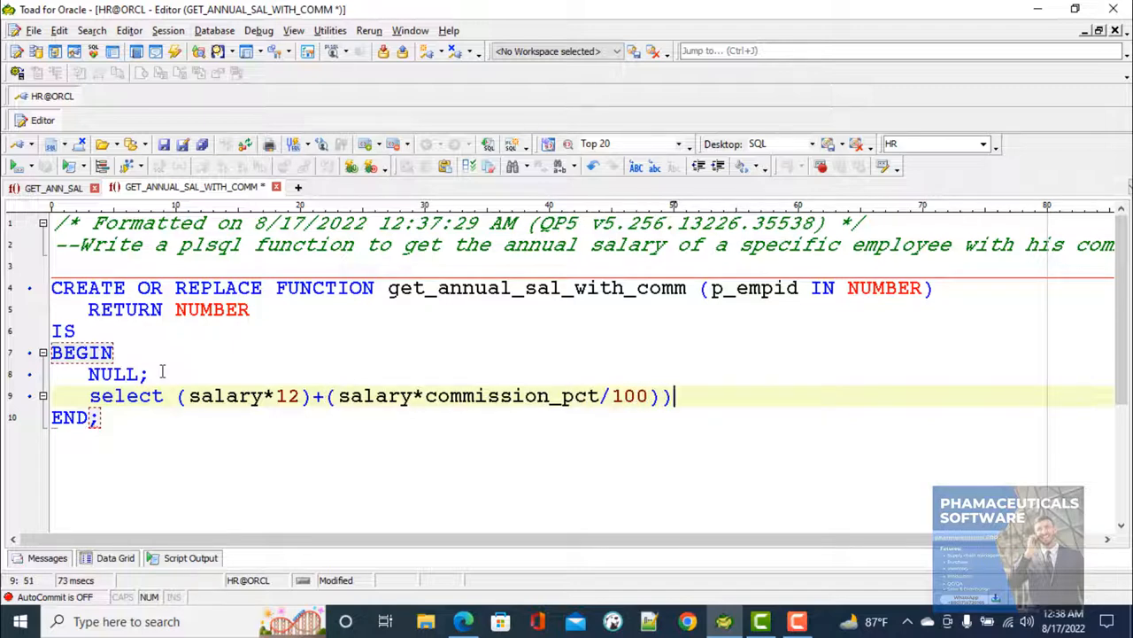
right_click(162, 370)
text(()
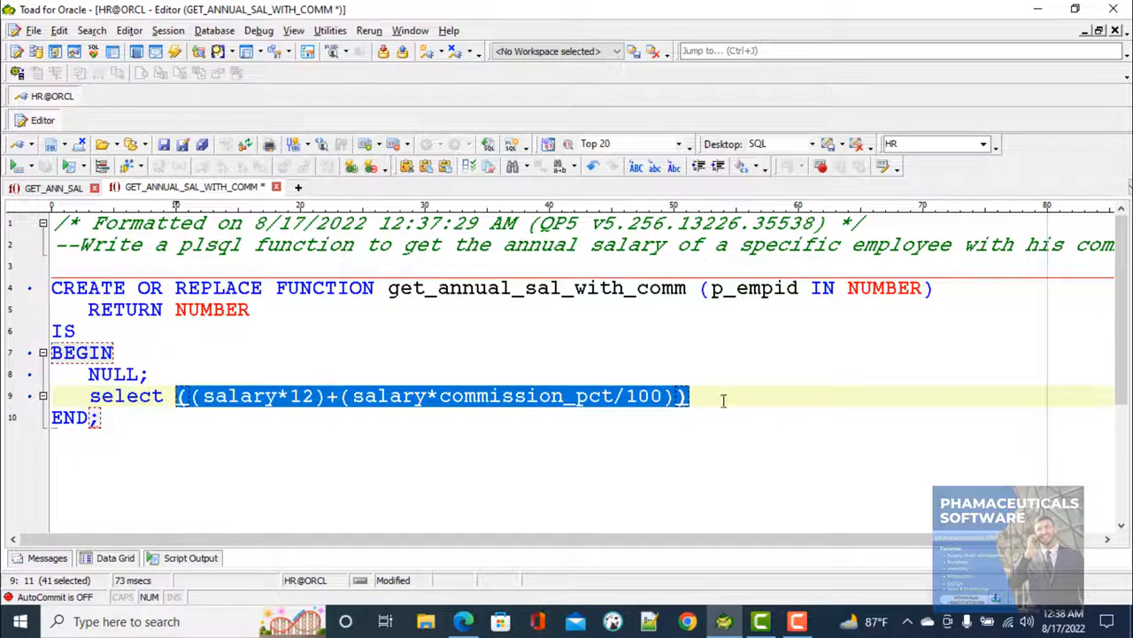
Extend the query with 'into v_ann_sal from employees where employee_id=p_empid;'
click(699, 396)
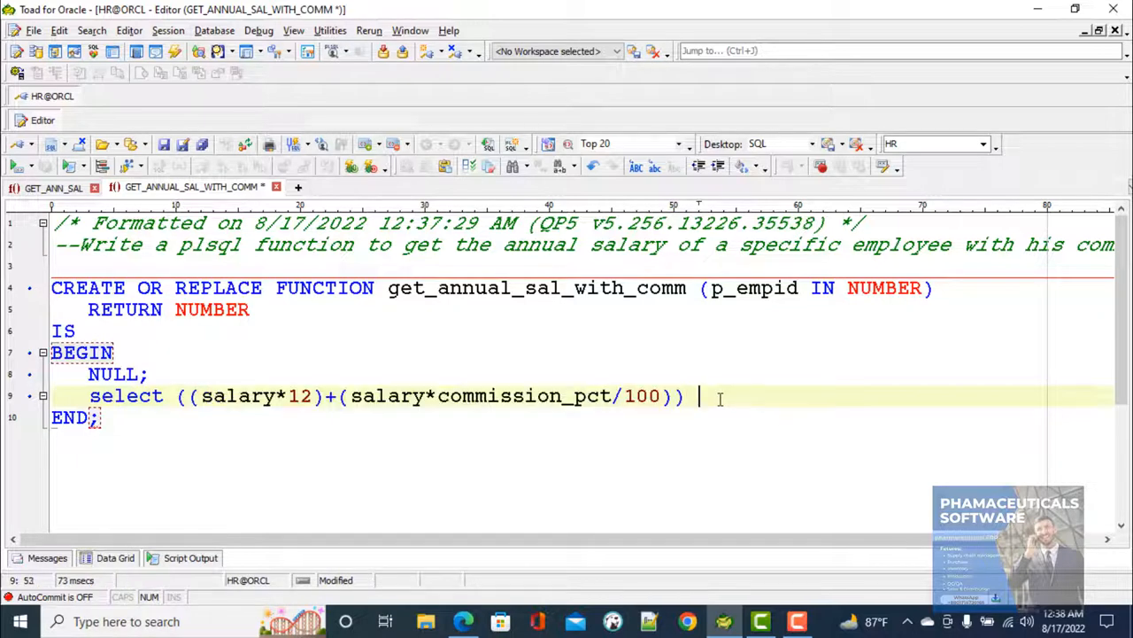
text(int)
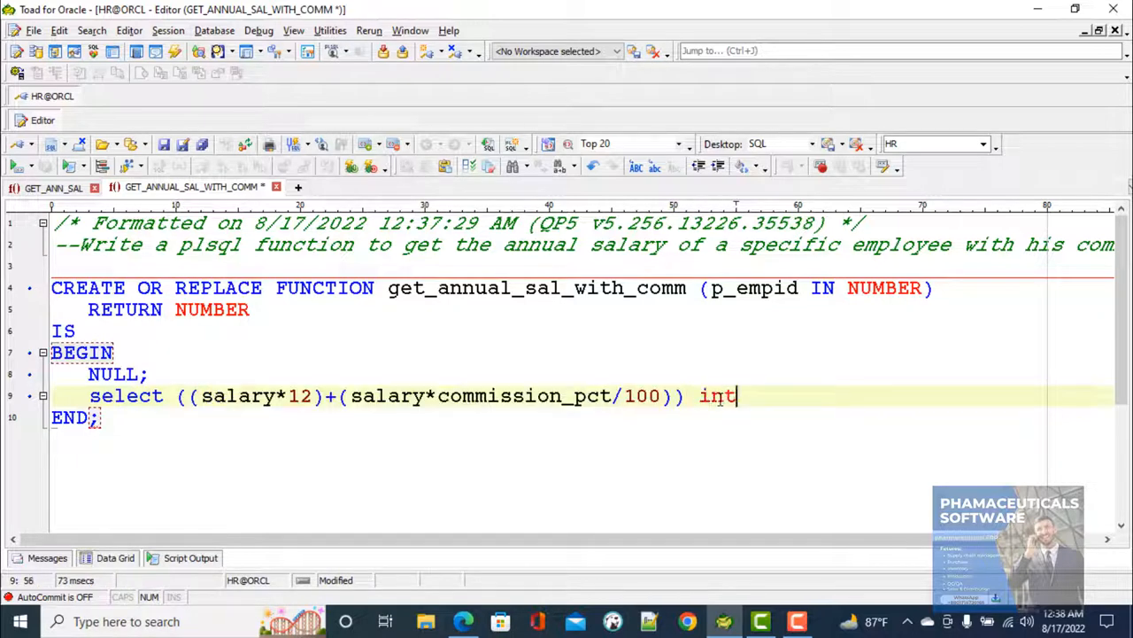
text(o v_ann_)
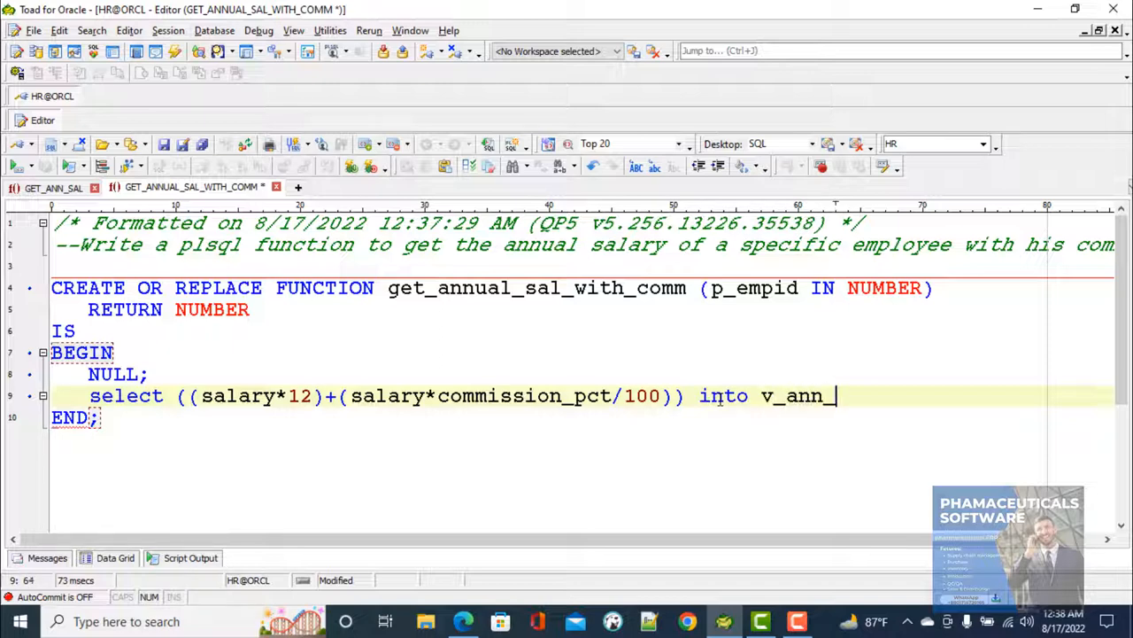
text(sal)
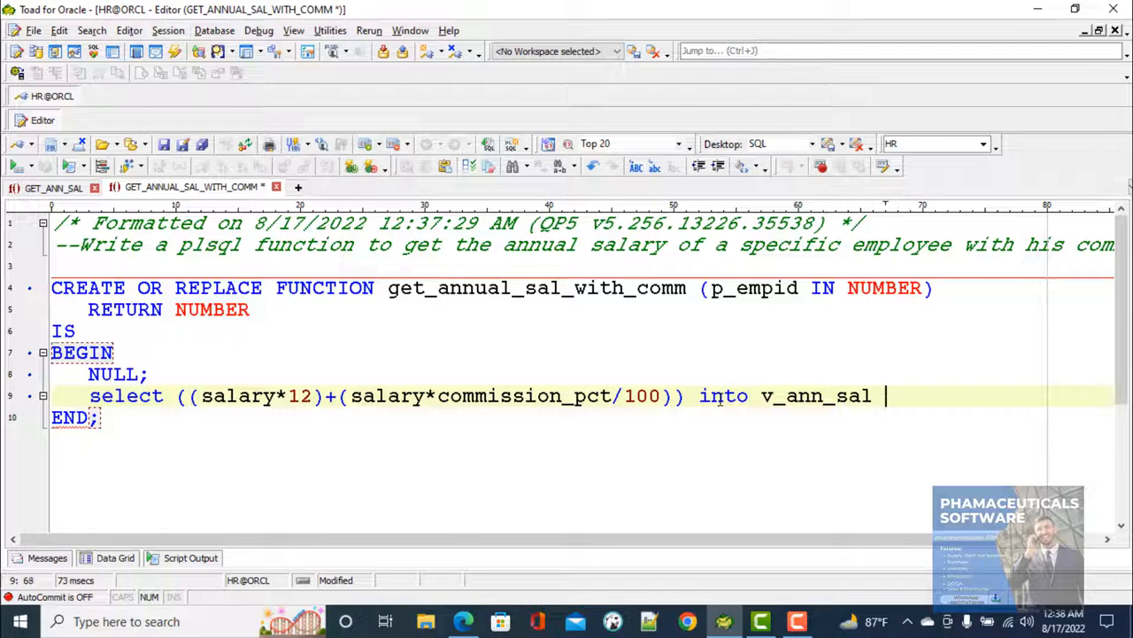
text(from em)
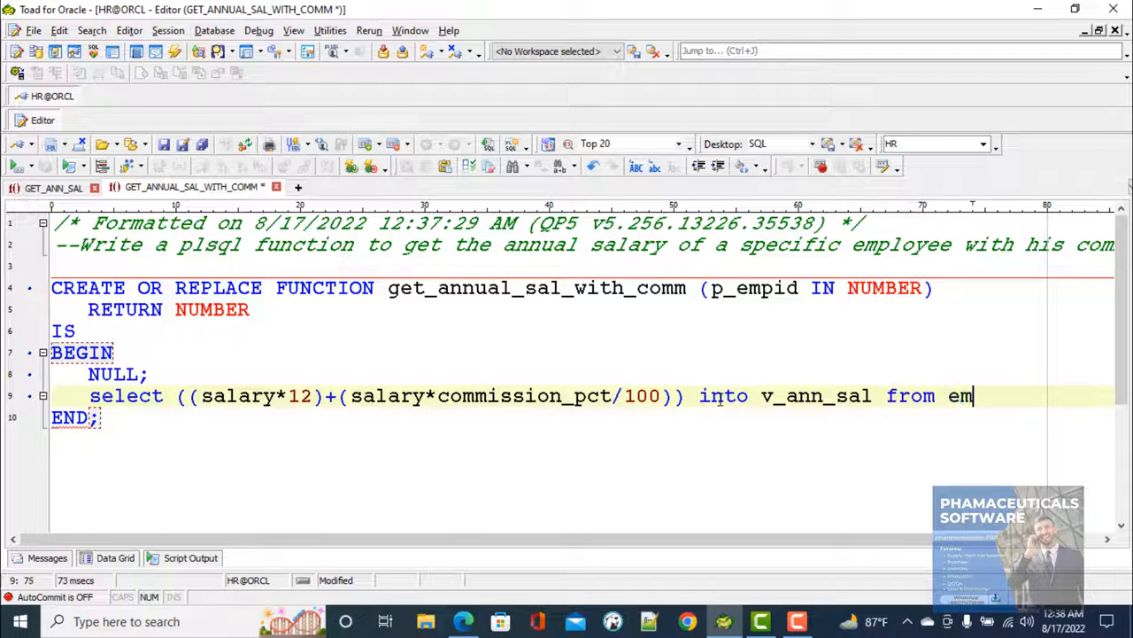
text(ployees)
text(where )
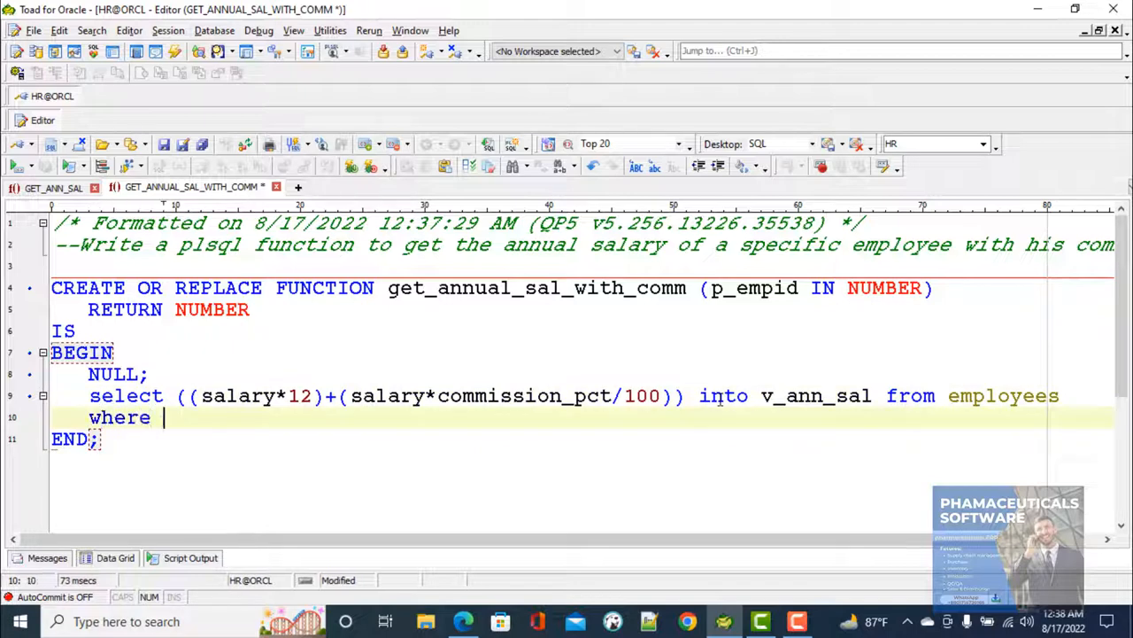
text(employ)
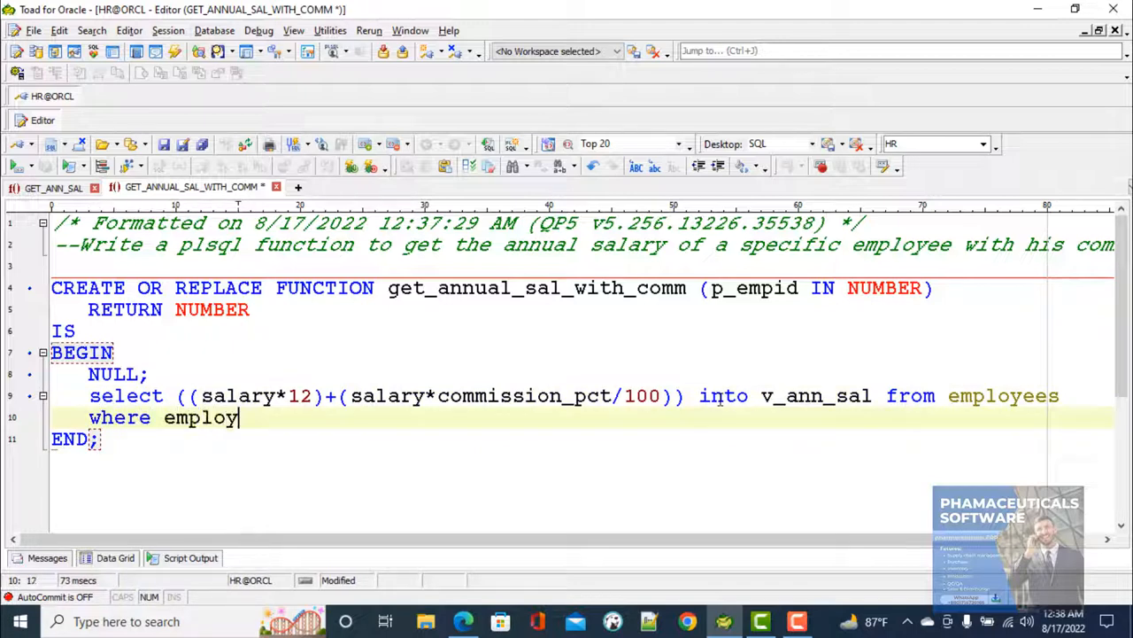
text(ee_id)
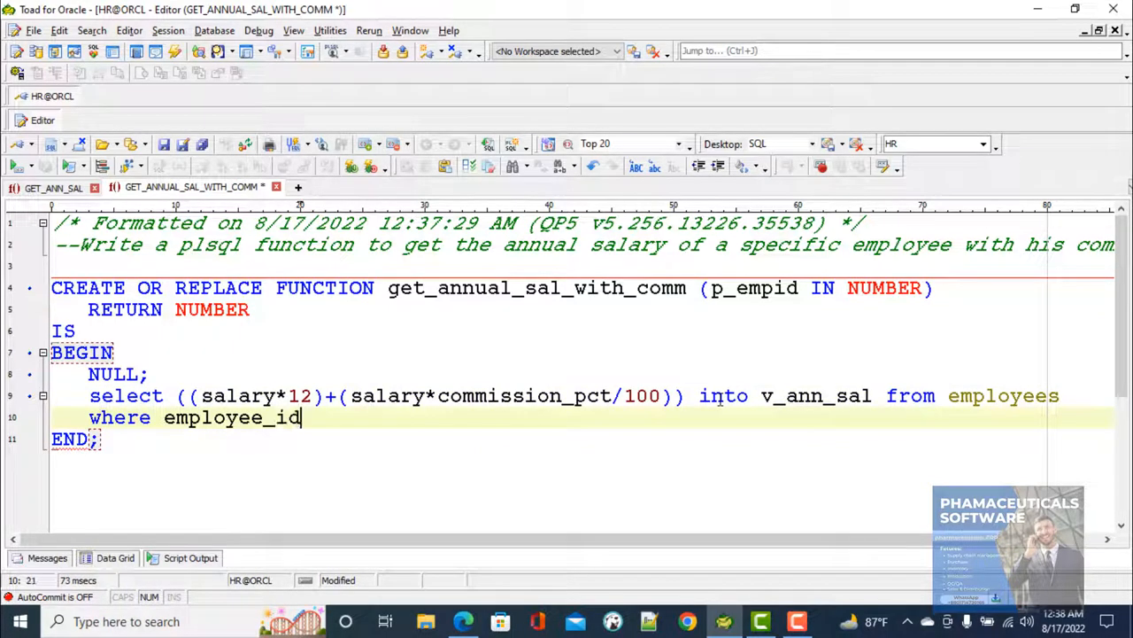
text(=)
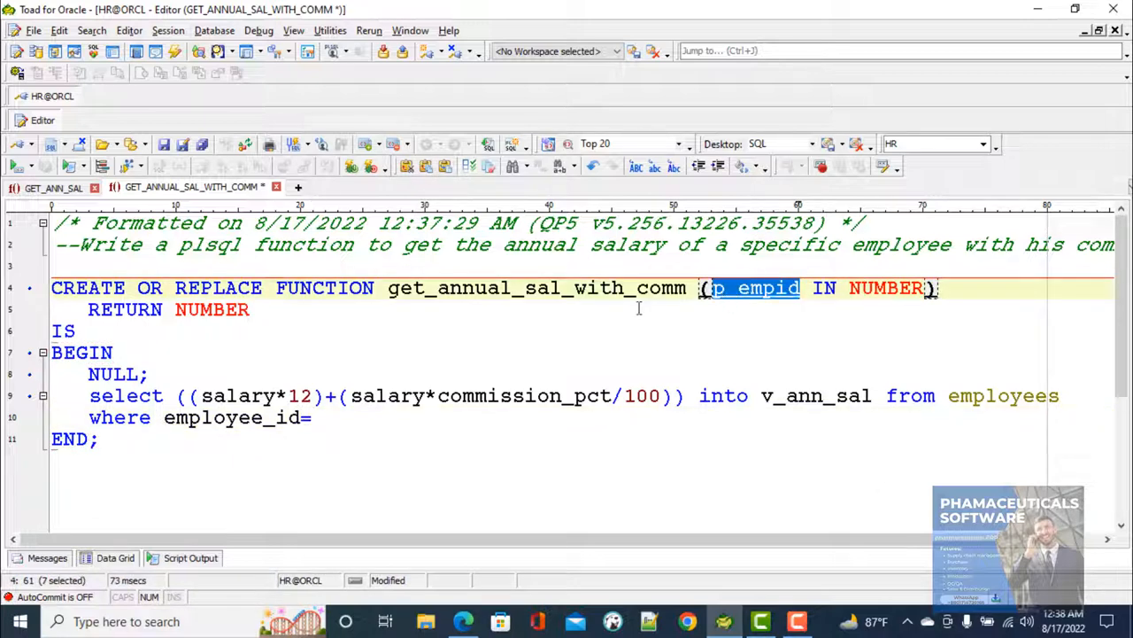
text(p_empid)
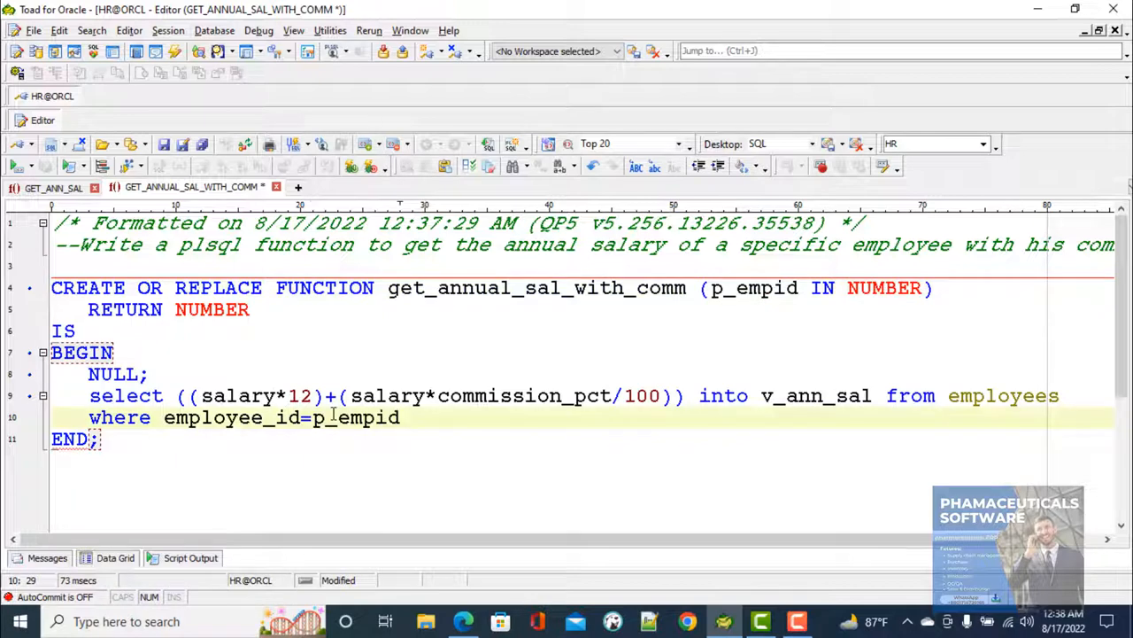
text(;)
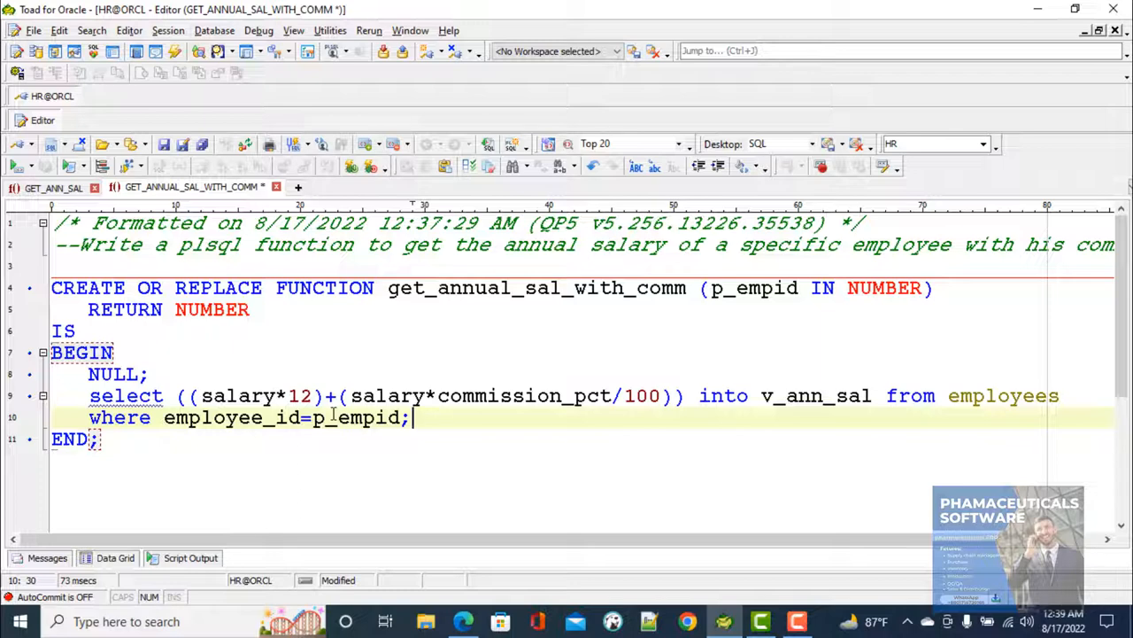
mouse_move(755, 400)
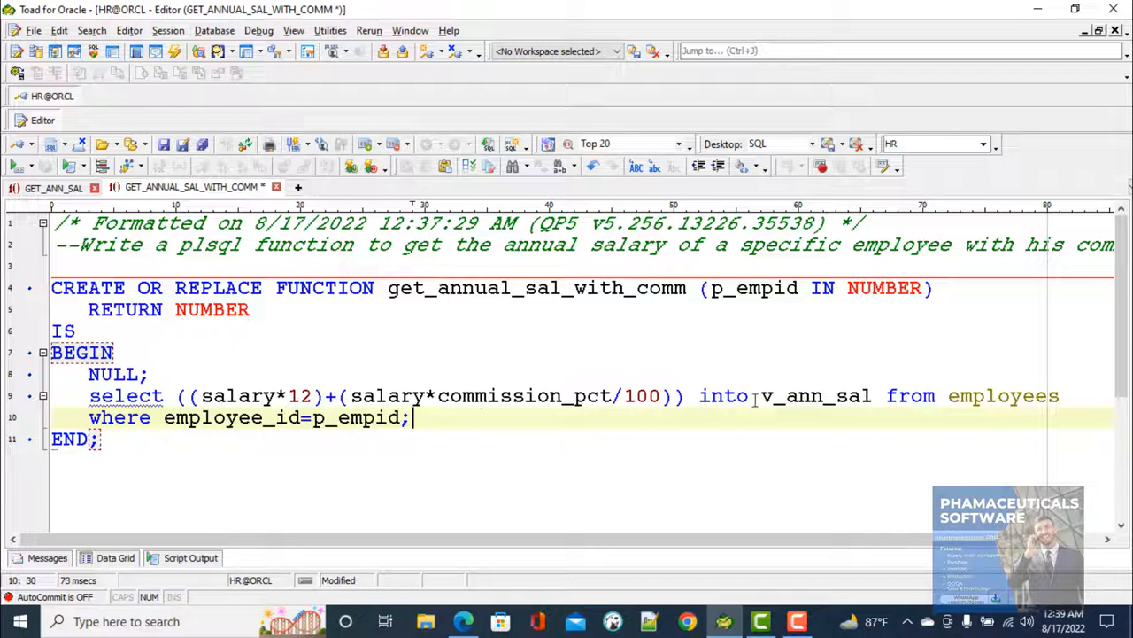
Declare 'v_ann_sal number;', add 'return v_ann_sal;', and select the function header for copying
double_click(814, 396)
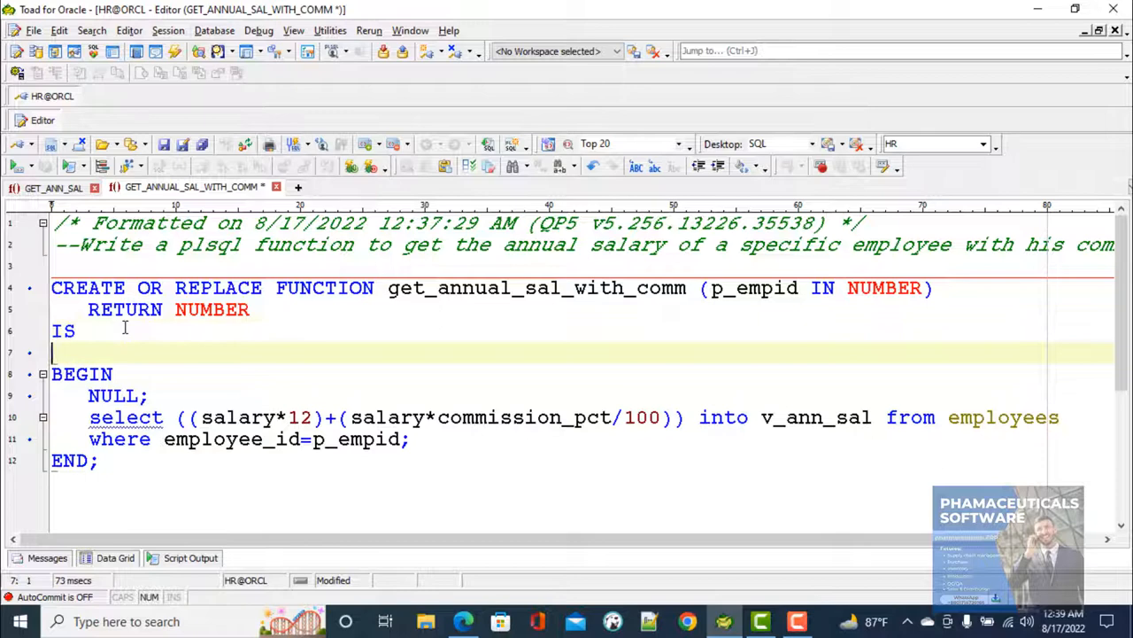
text(v_ann_sal)
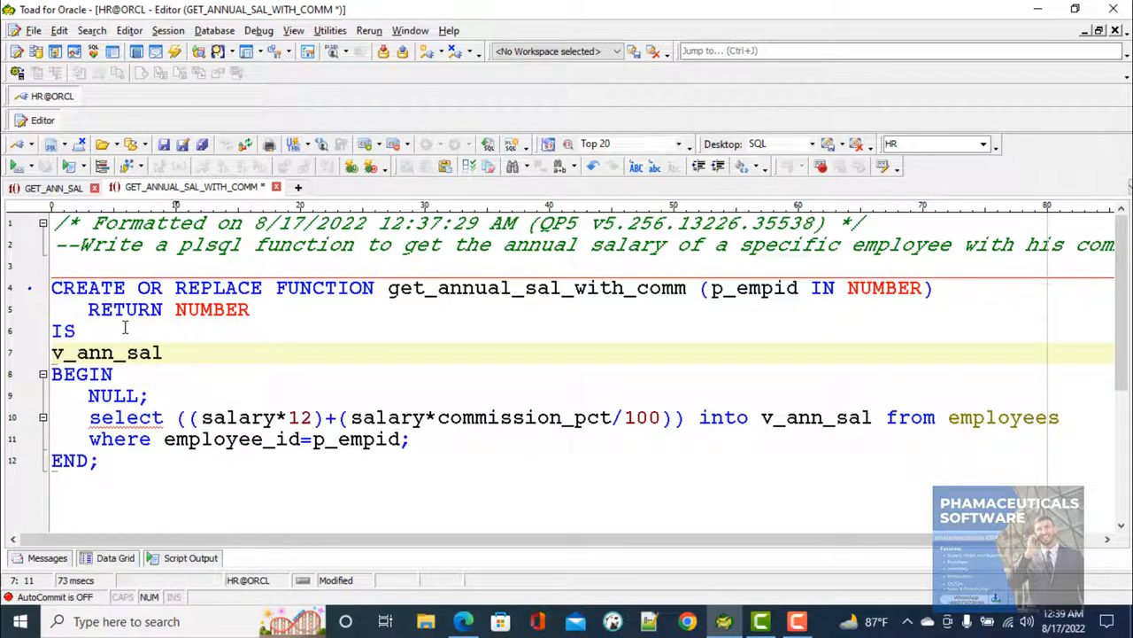
text(number;)
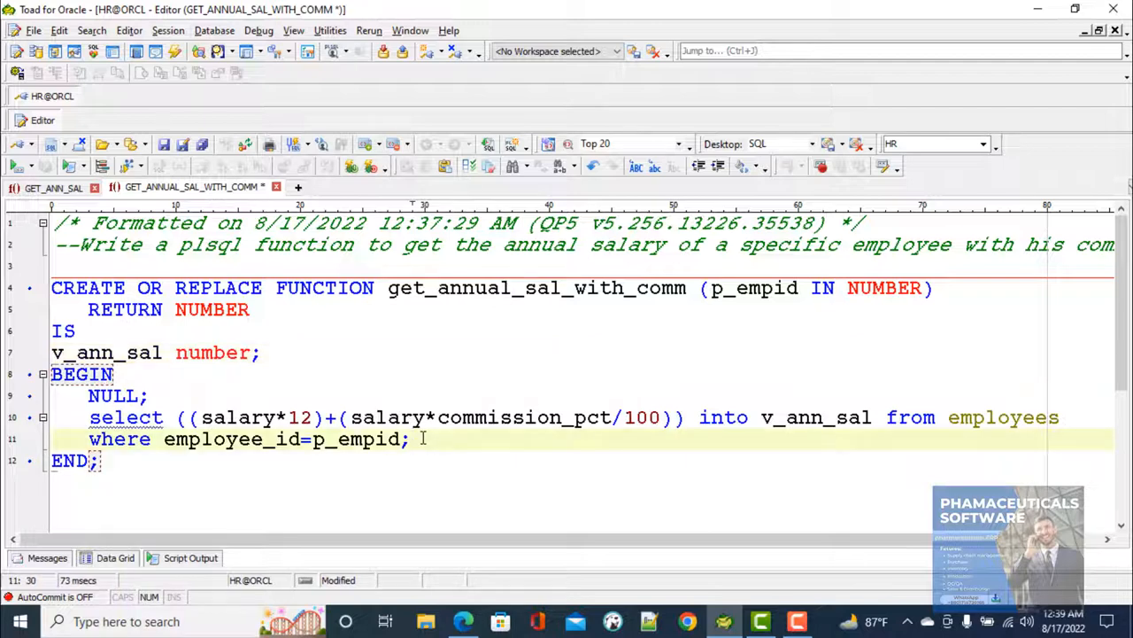
text(ret)
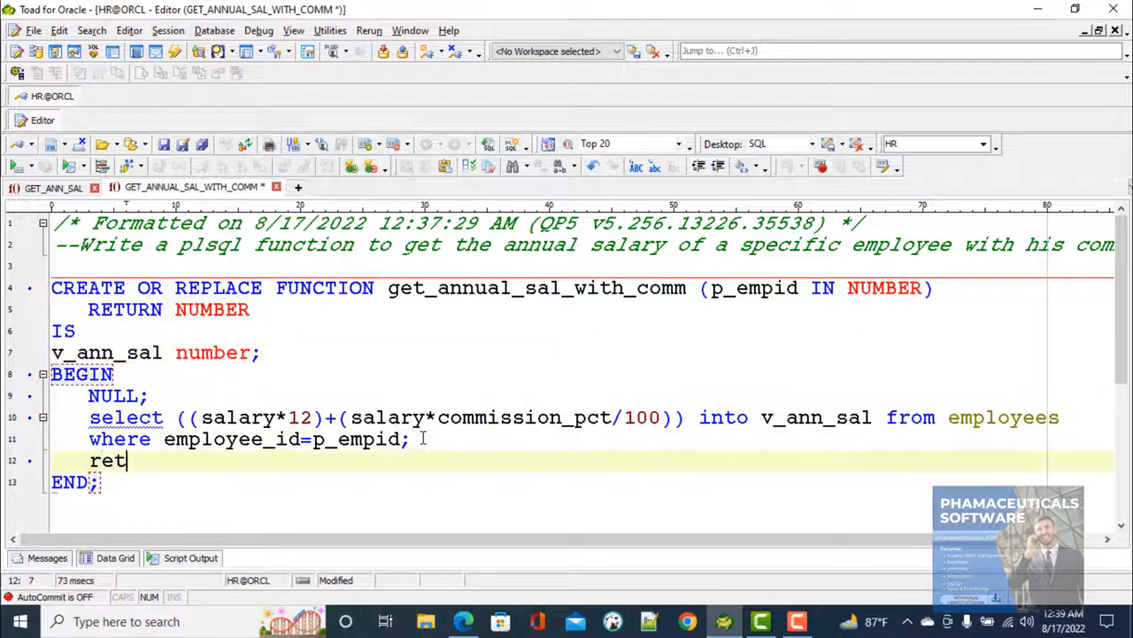
text(urn)
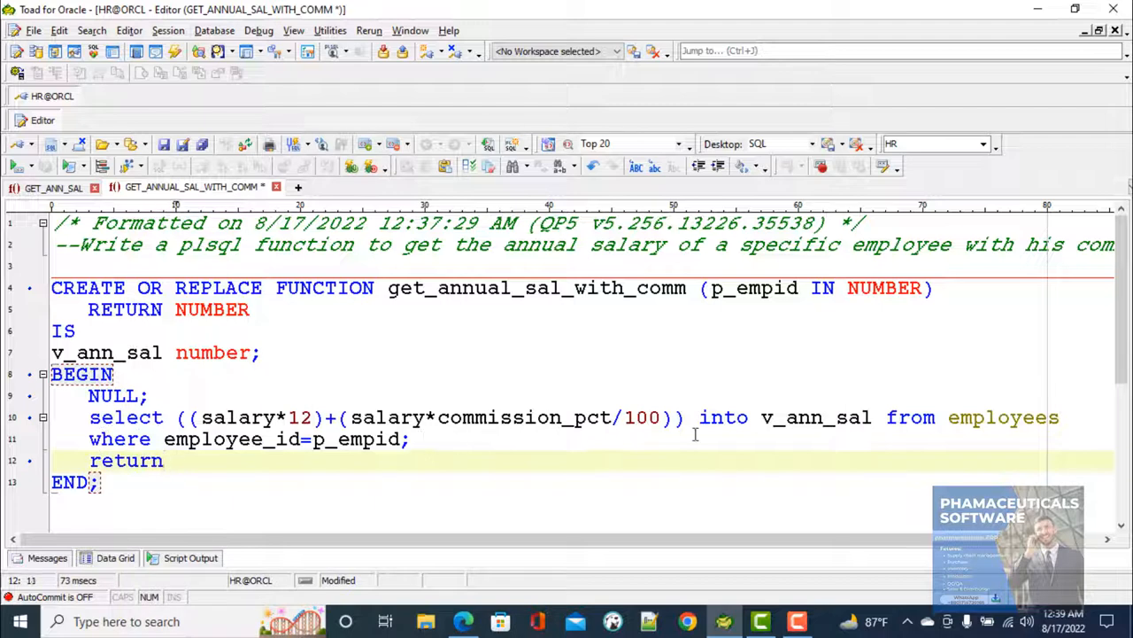
double_click(815, 417)
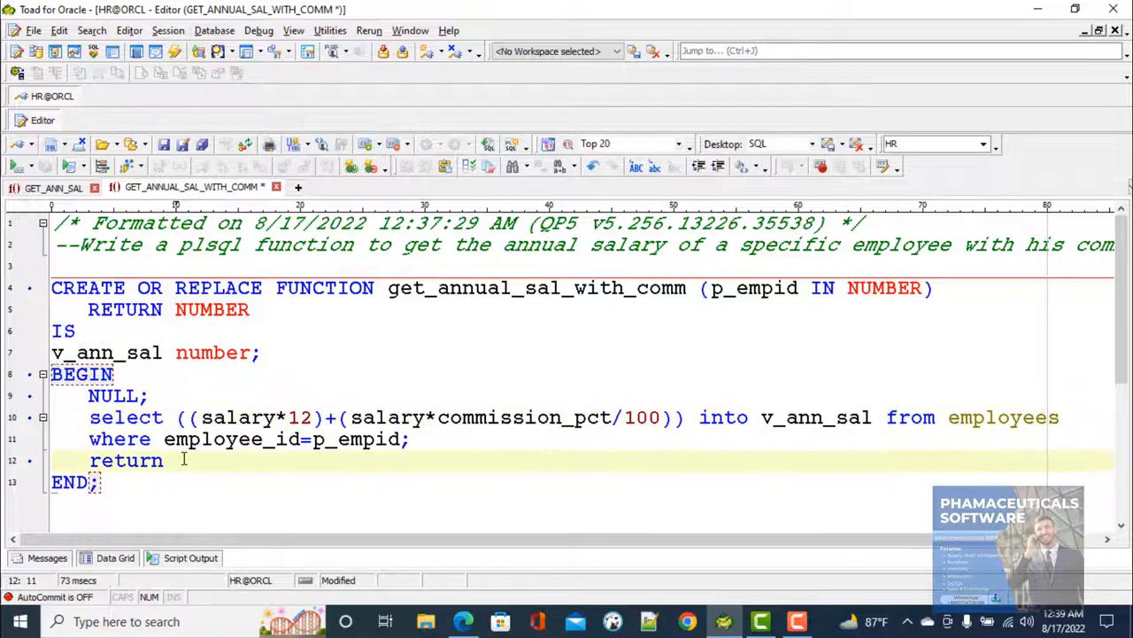
text(v_ann_sal;)
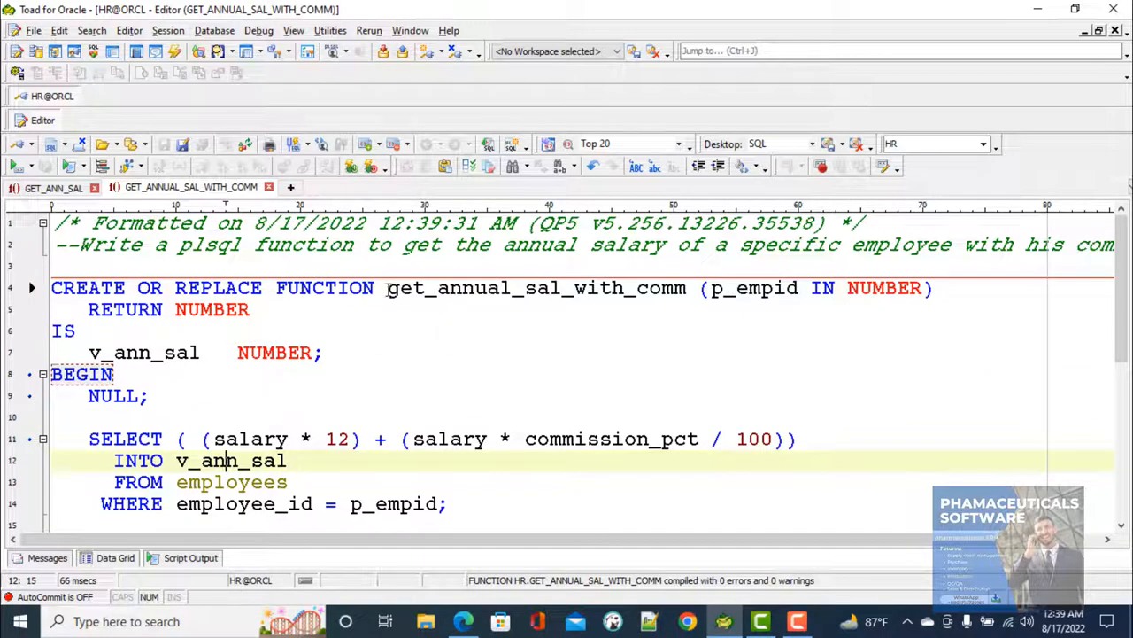
drag(387, 287, 933, 288)
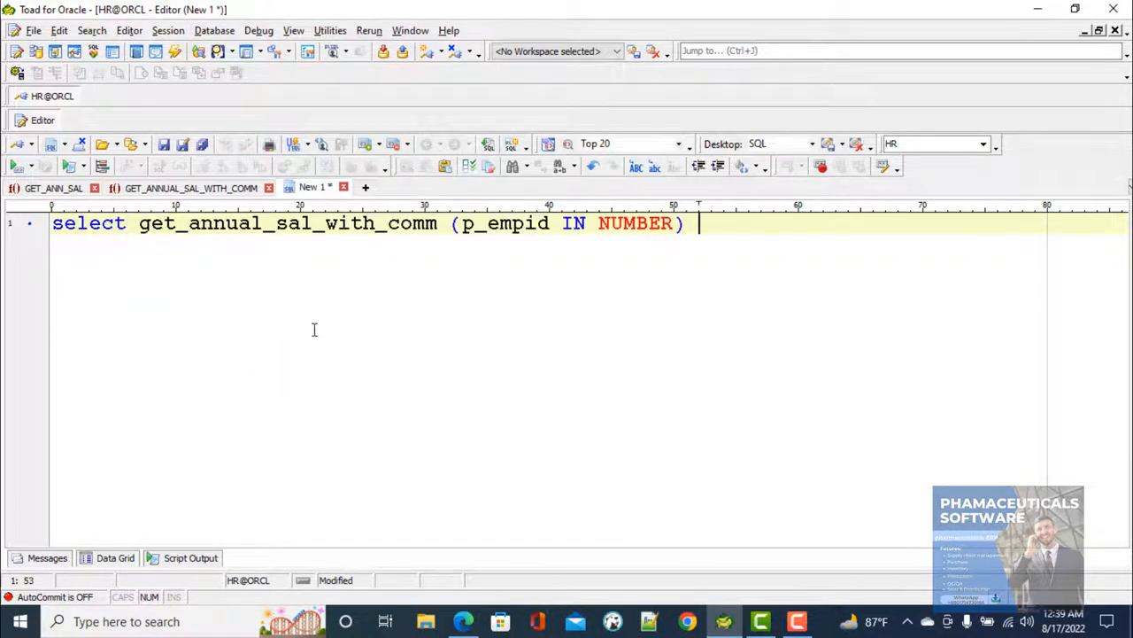
Run 'select get_annual_sal_with_comm(100) from dual', view its result row, and return to the code
text(from)
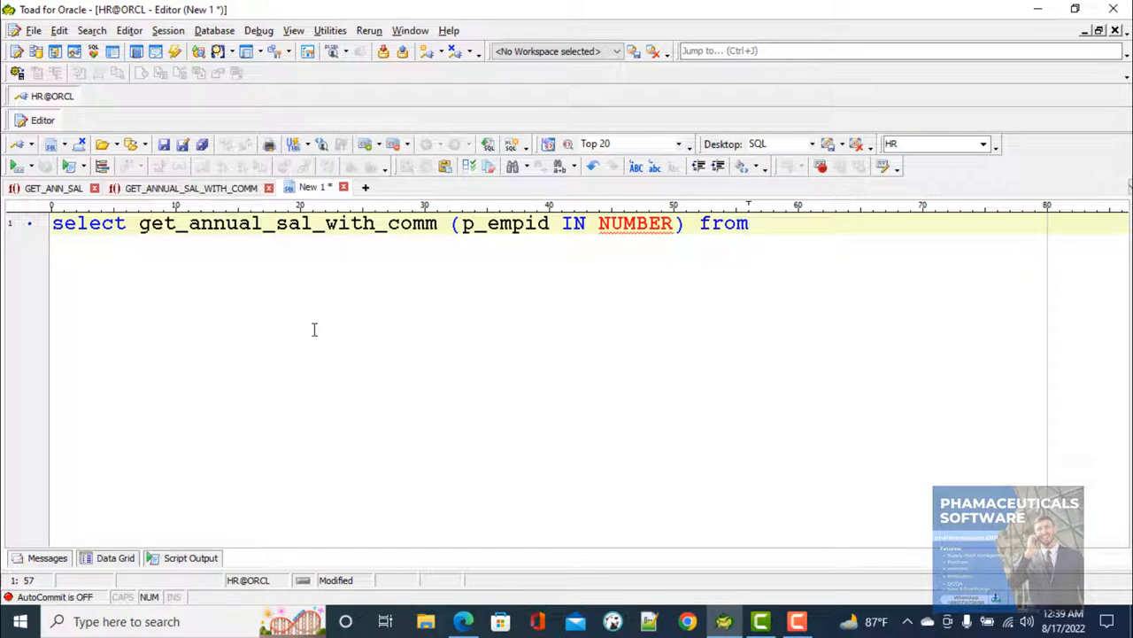
text(dual)
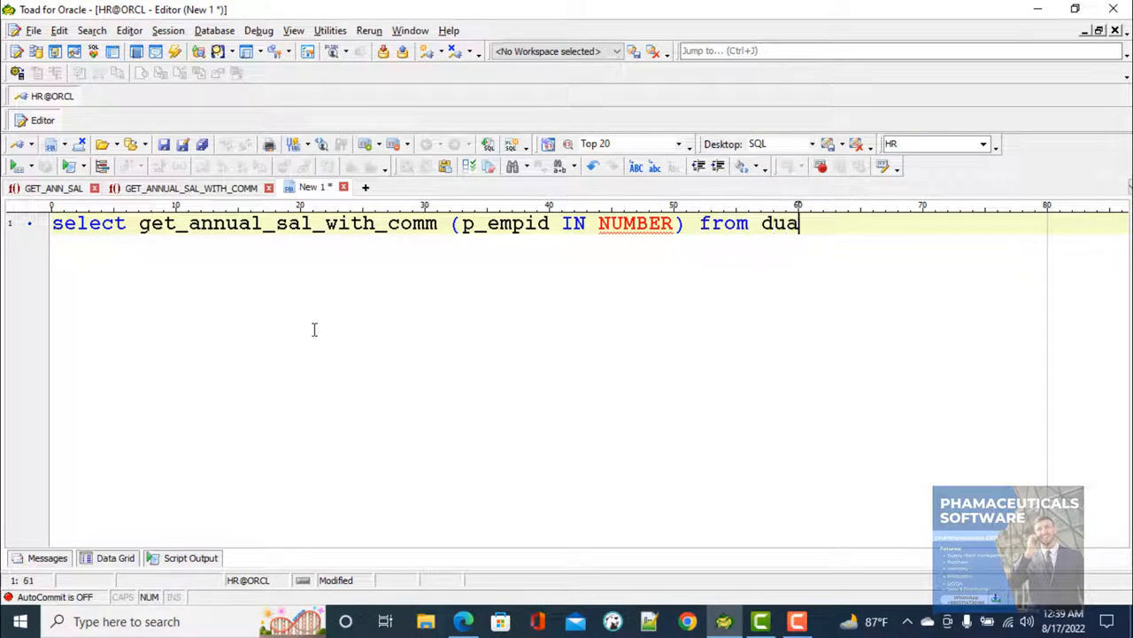
text(l)
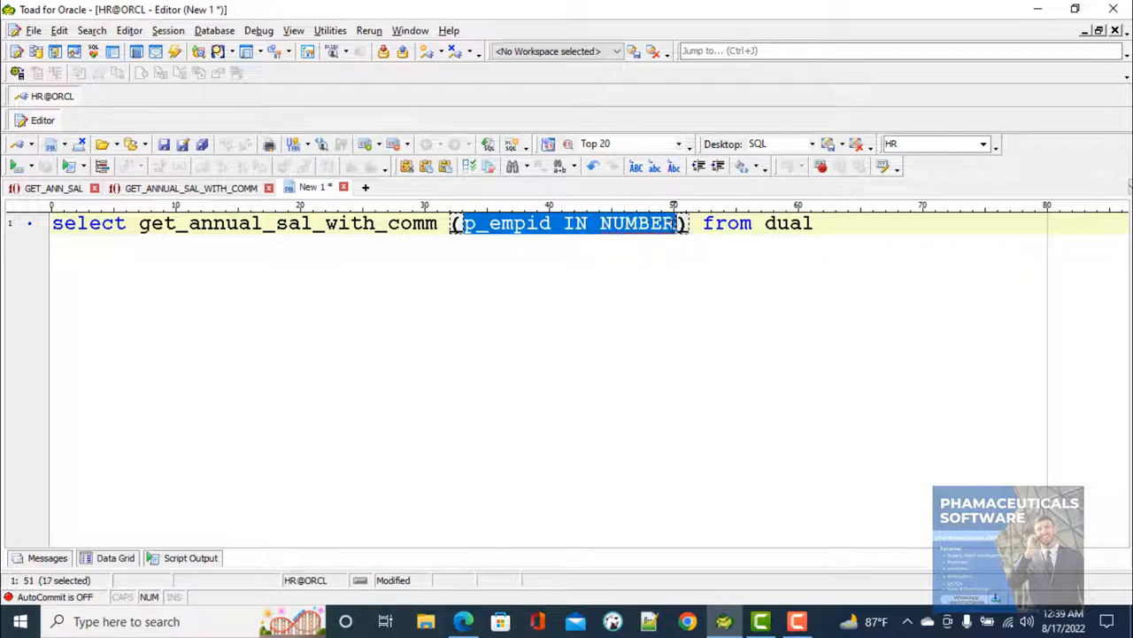
text(100)
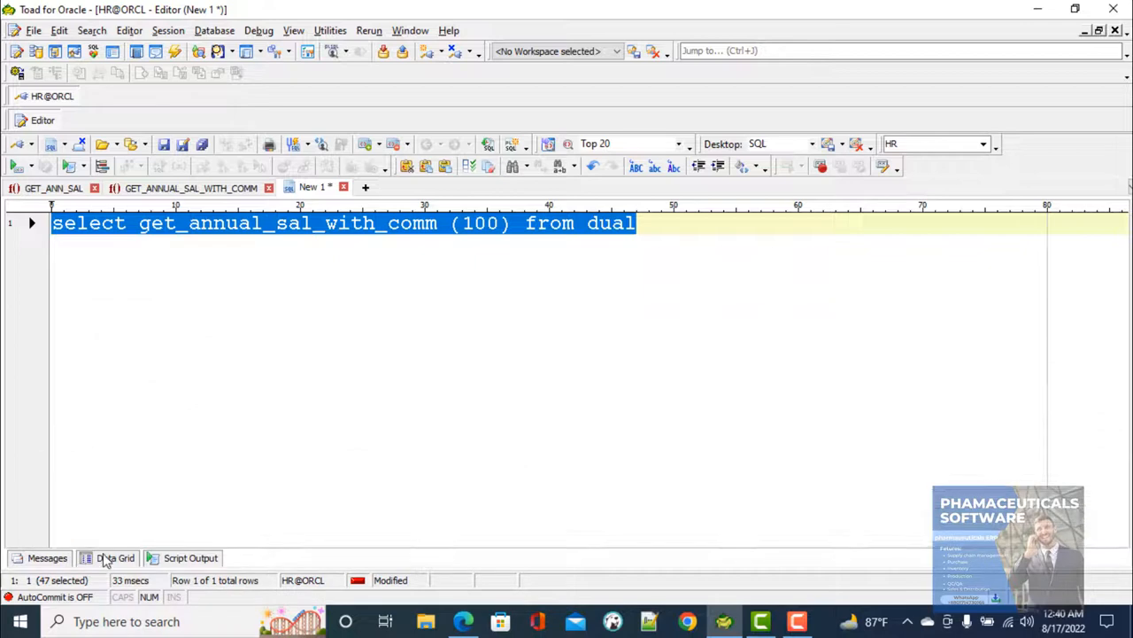
click(115, 557)
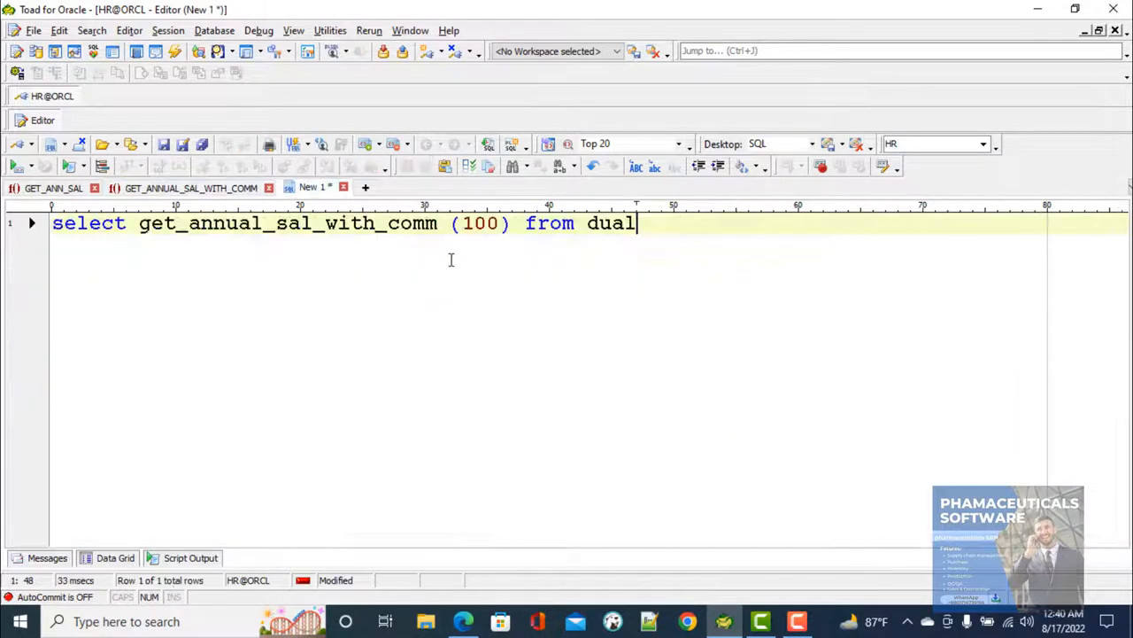
double_click(481, 222)
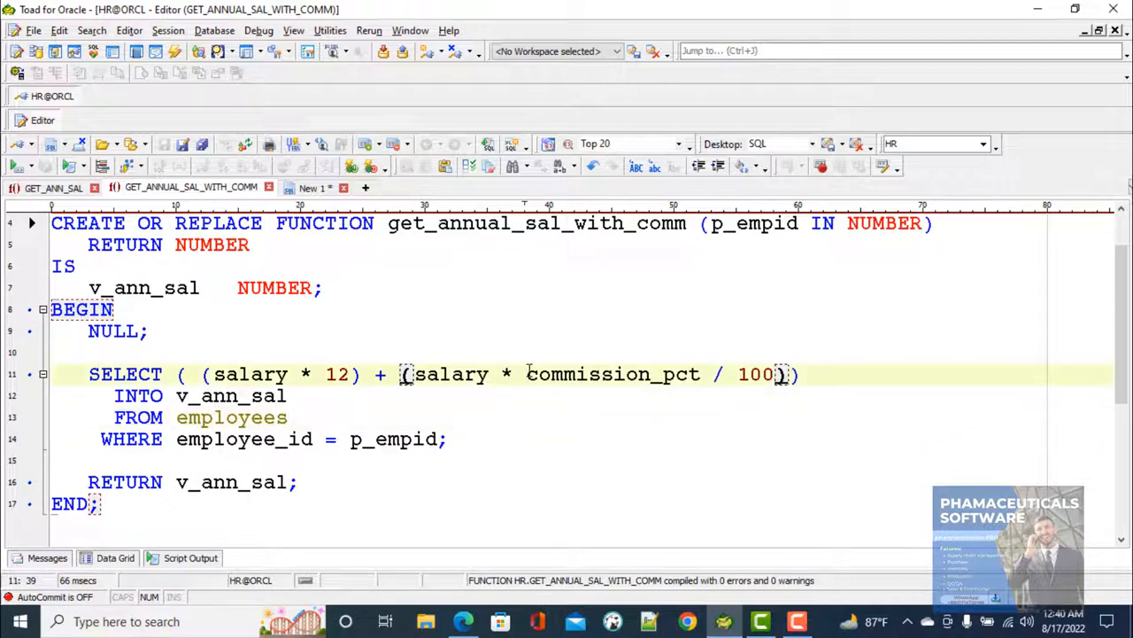
Change the commission term to use nvl(commission_pct,0)
text(nvl()
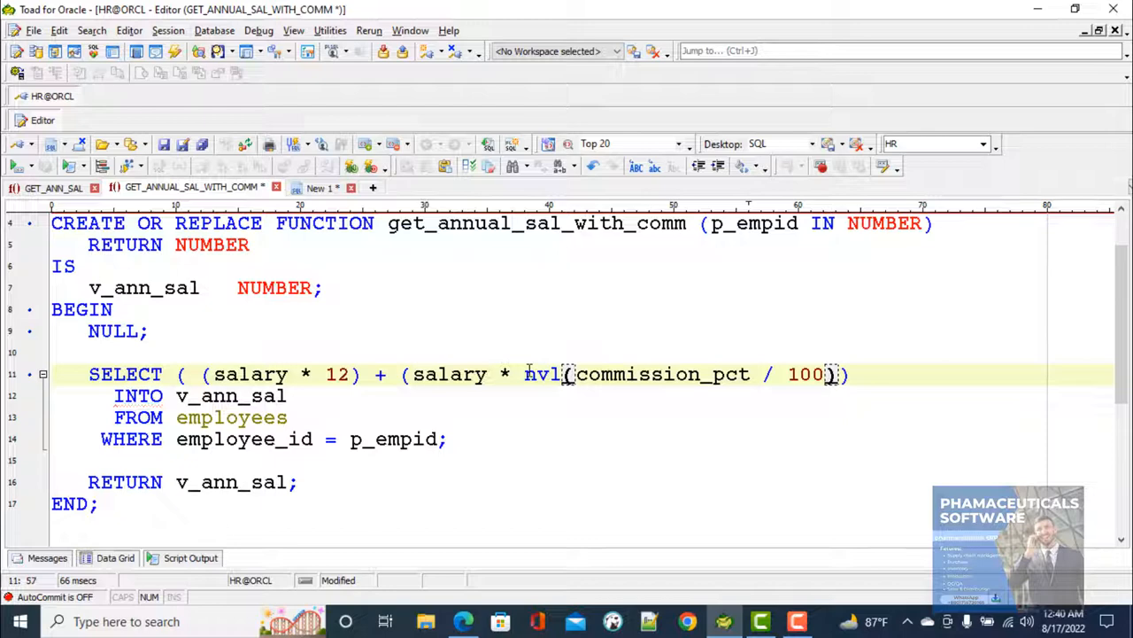
text(,)
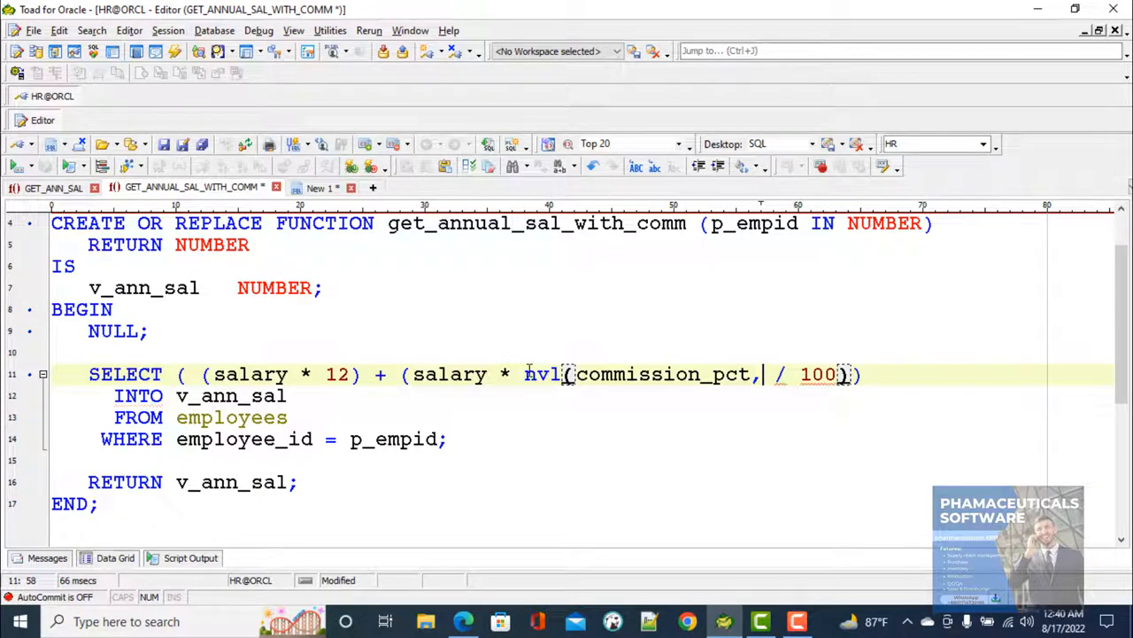
text(0)
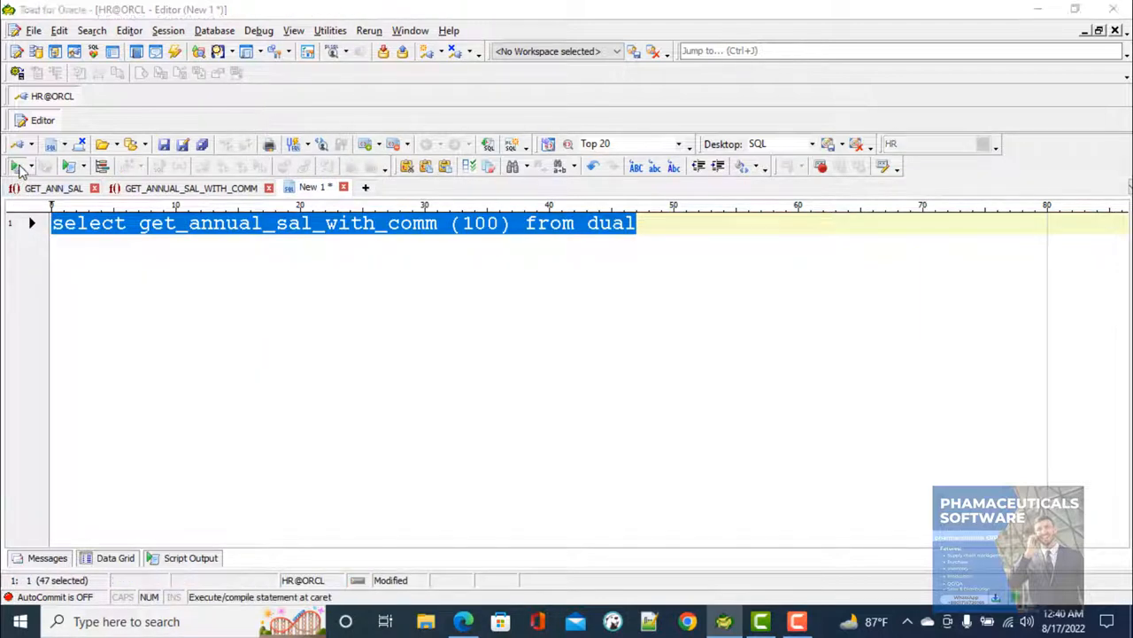
Execute the test query calling get_annual_sal_with_comm for employee 102
click(16, 165)
text(2)
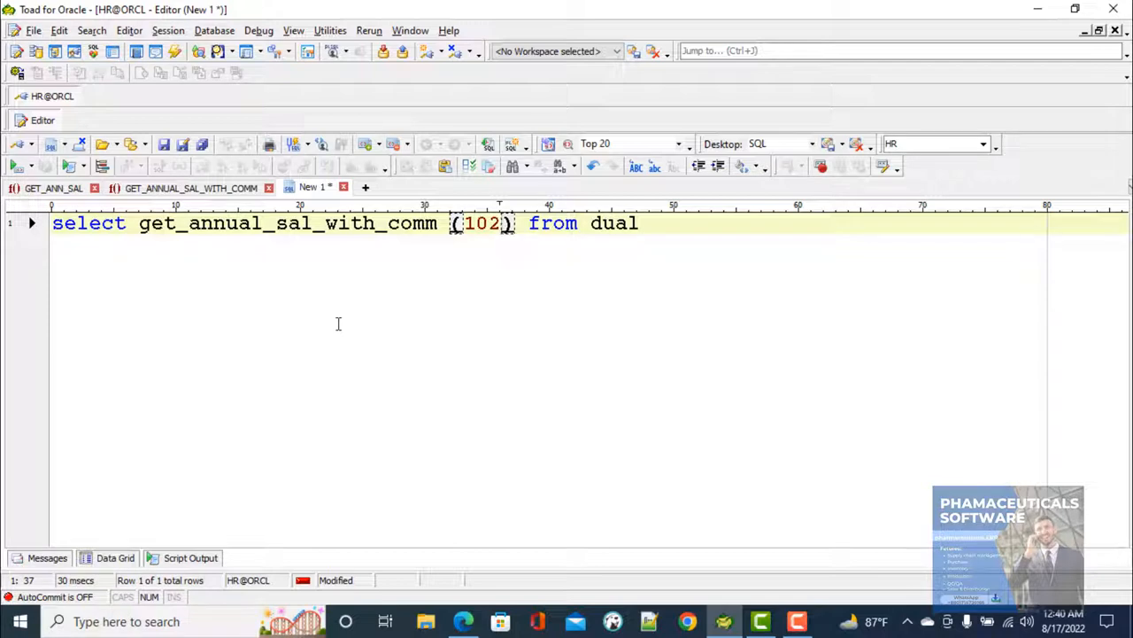
mouse_move(797, 576)
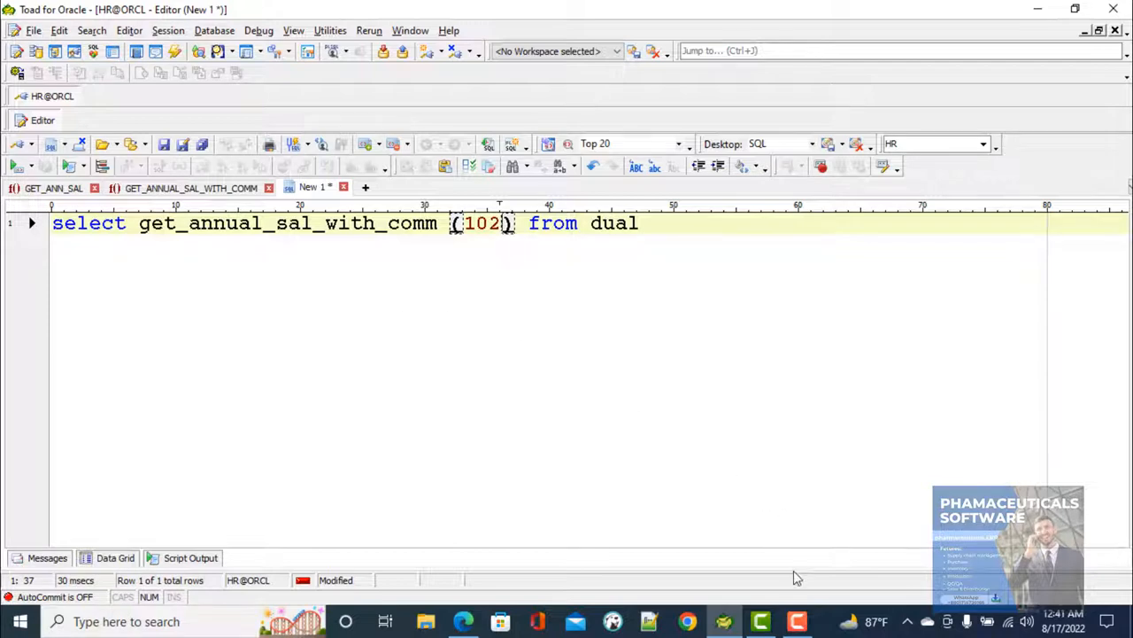